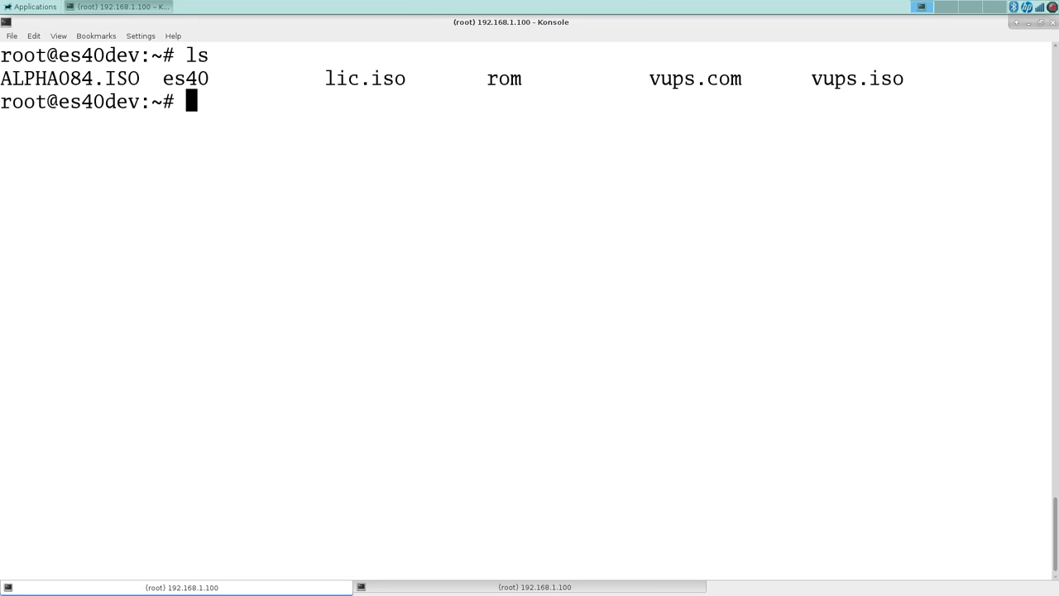
Enter the rom folder, list it, and extract es40.zip
{"action": "type", "text": "cd e"}
{"action": "type", "text": "ls"}
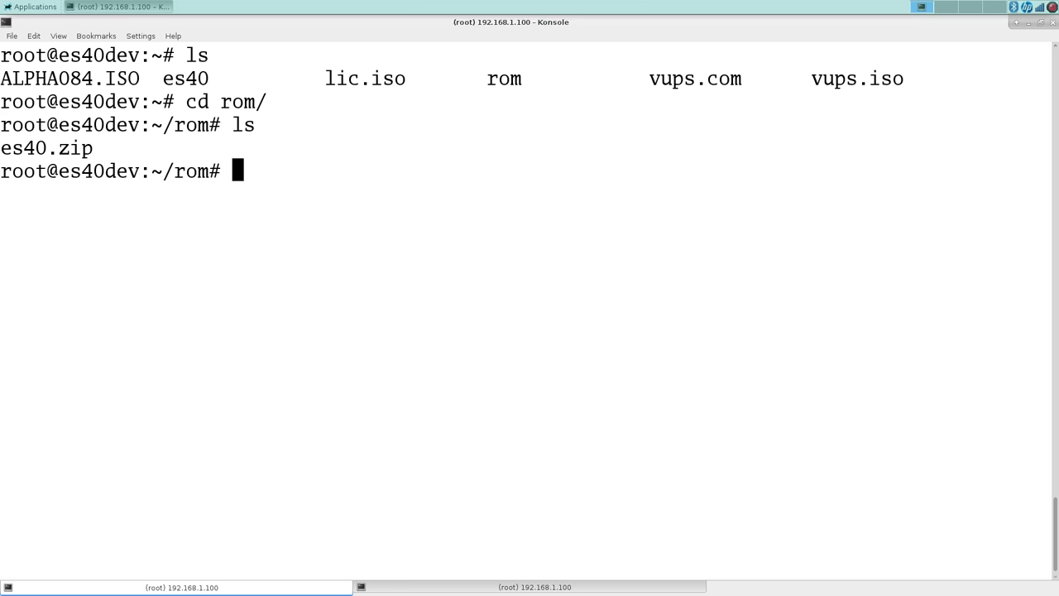
{"action": "type", "text": "l"}
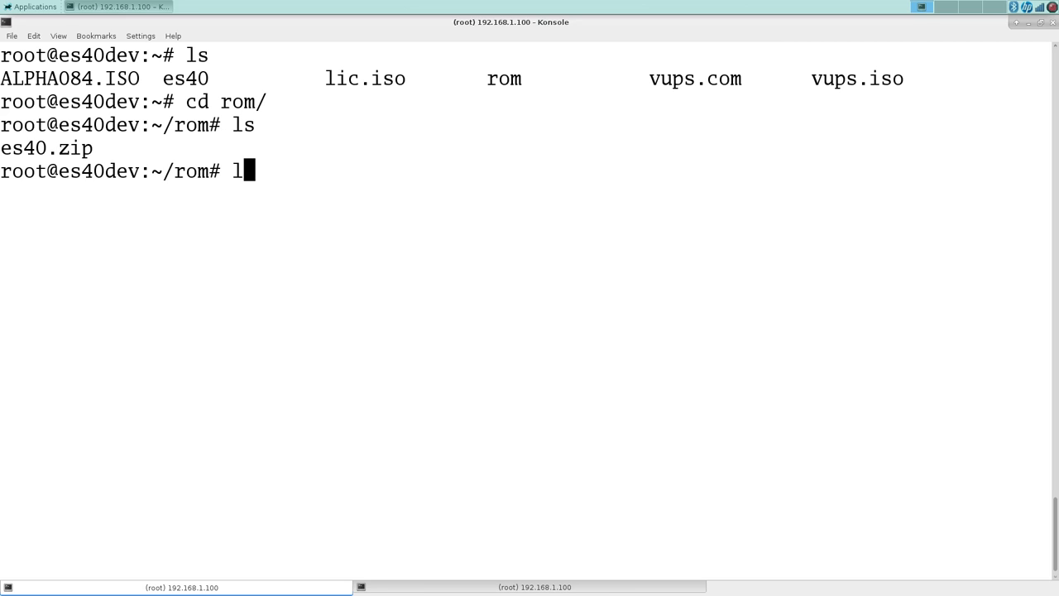
{"action": "type", "text": "nzip"}
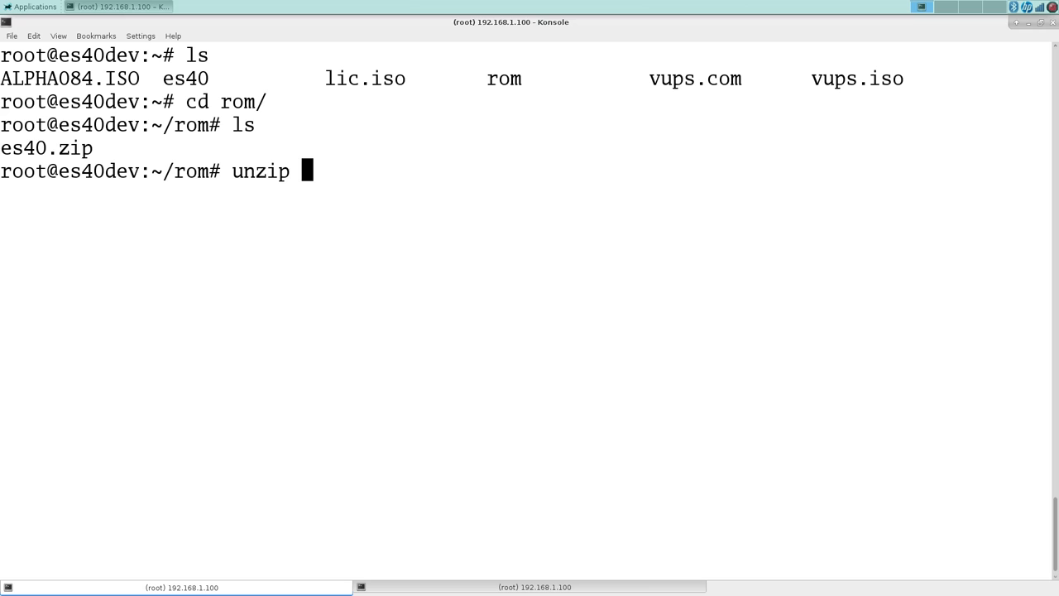
{"action": "type", "text": "es40.zip"}
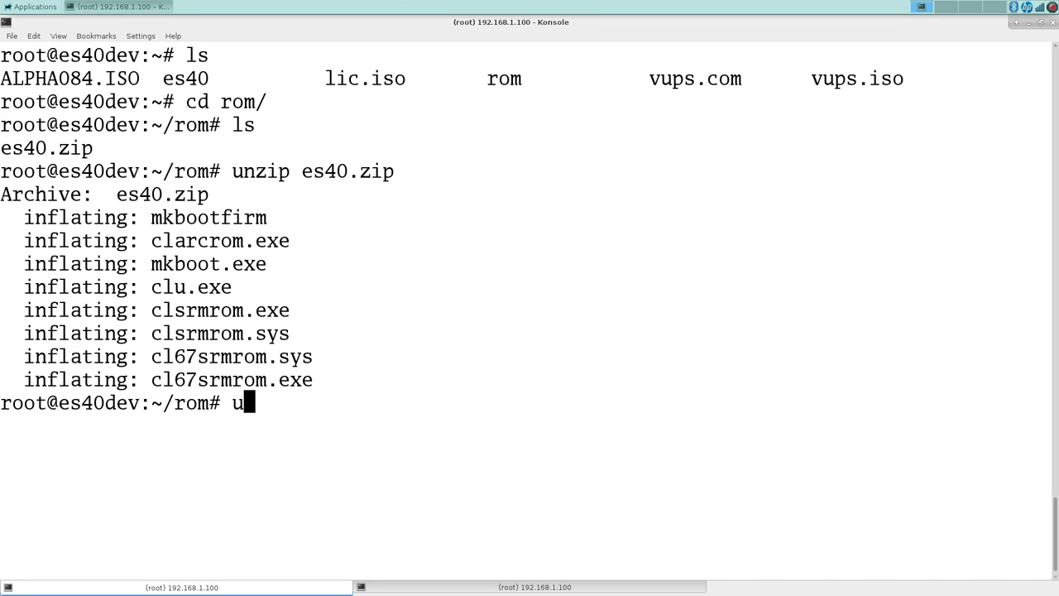
Re-extract es40.zip, replacing all existing files, then return to the home directory
{"action": "type", "text": "nzip"}
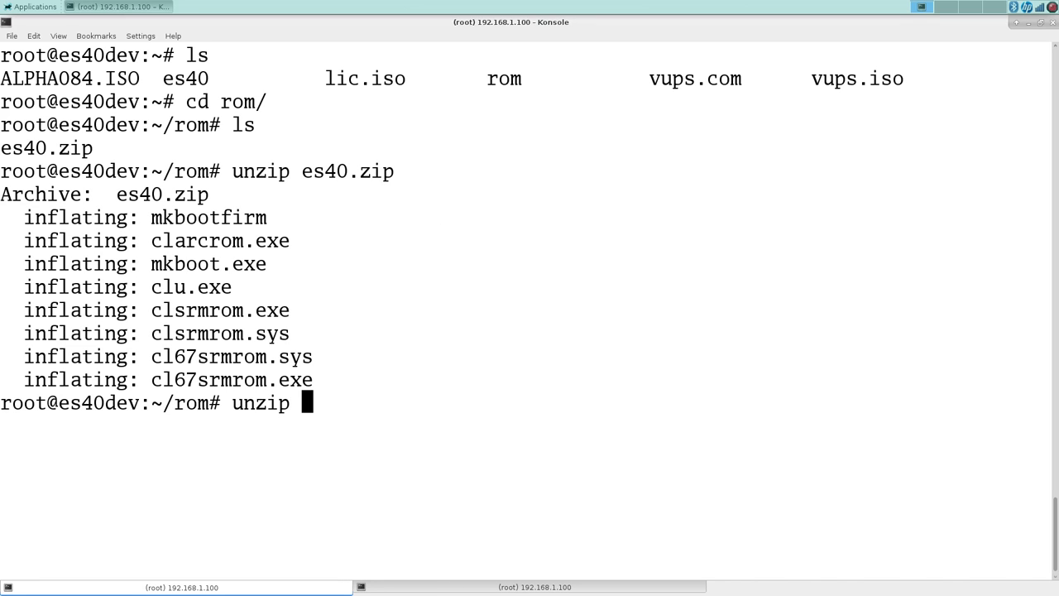
{"action": "type", "text": "es40.zip"}
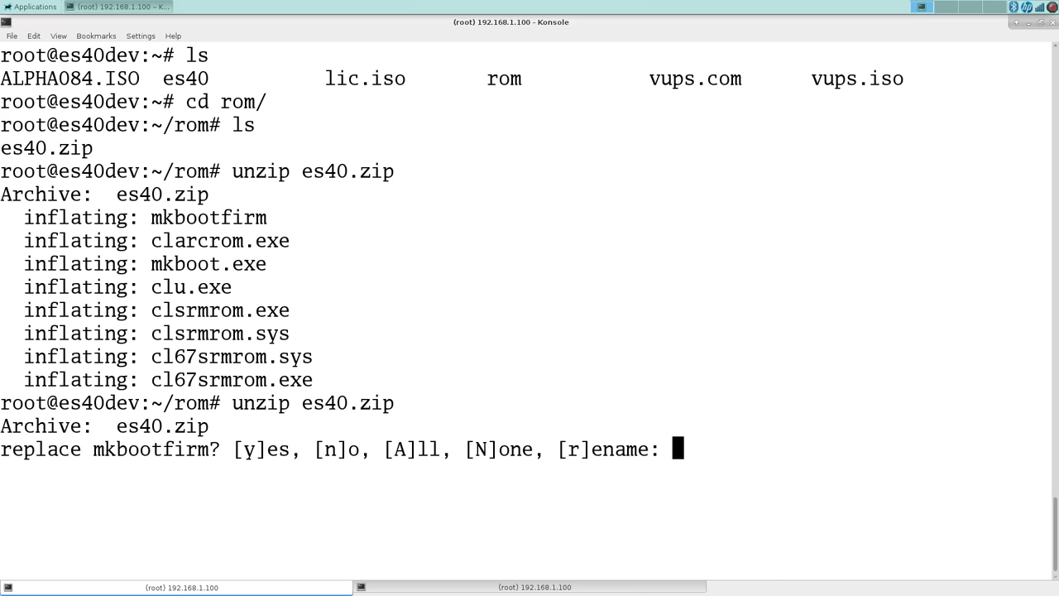
{"action": "key", "text": "ctrl+a"}
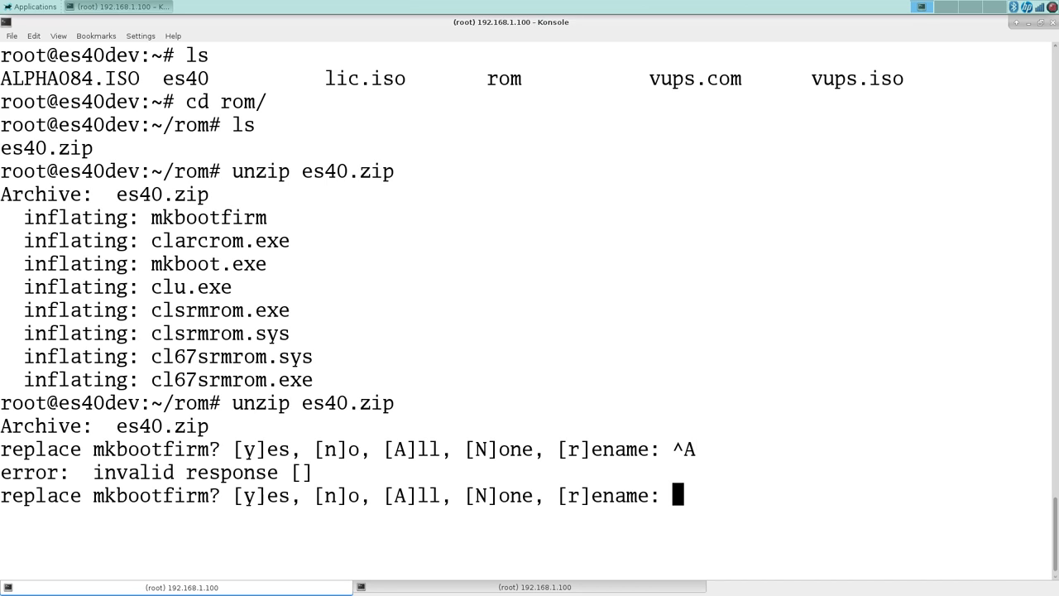
{"action": "type", "text": "a"}
{"action": "type", "text": "cd .."}
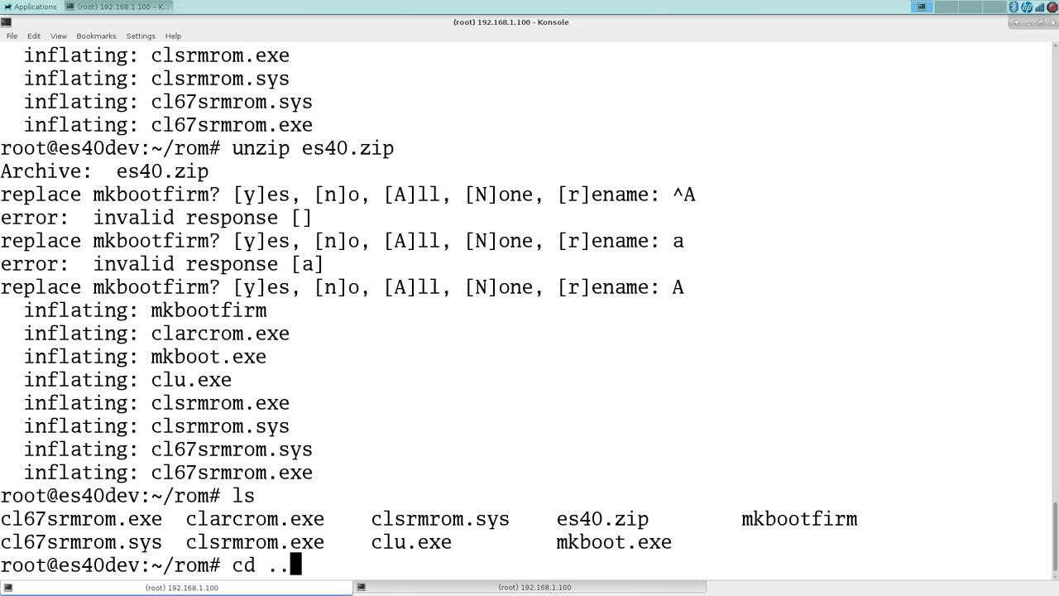
{"action": "key", "text": "Return"}
{"action": "type", "text": "ls"}
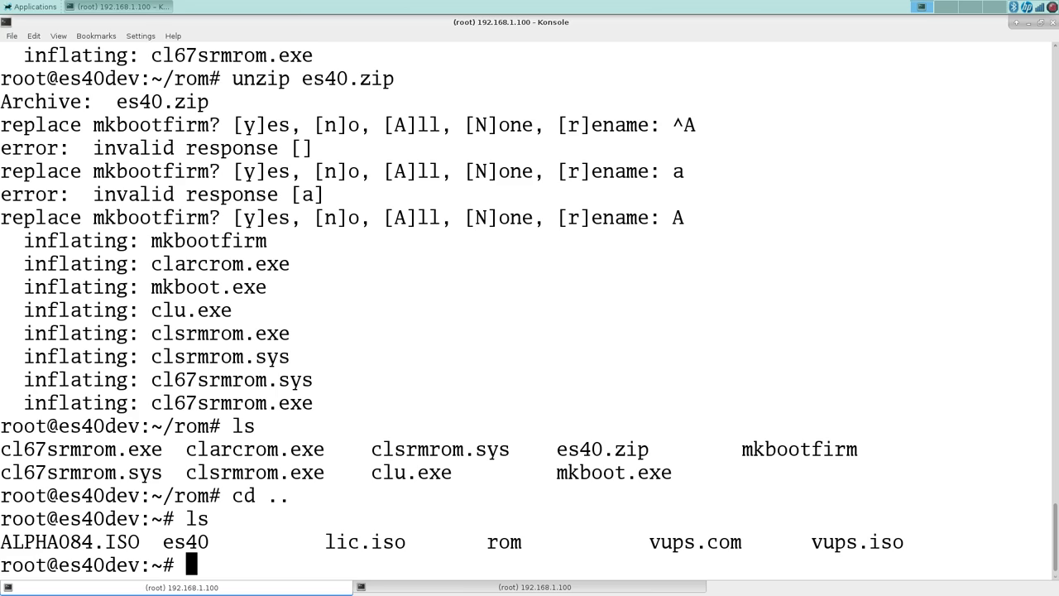
Launch ./es40/src/es40_cfg and accept the default of no GUI
{"action": "type", "text": "./es40/src/es40"}
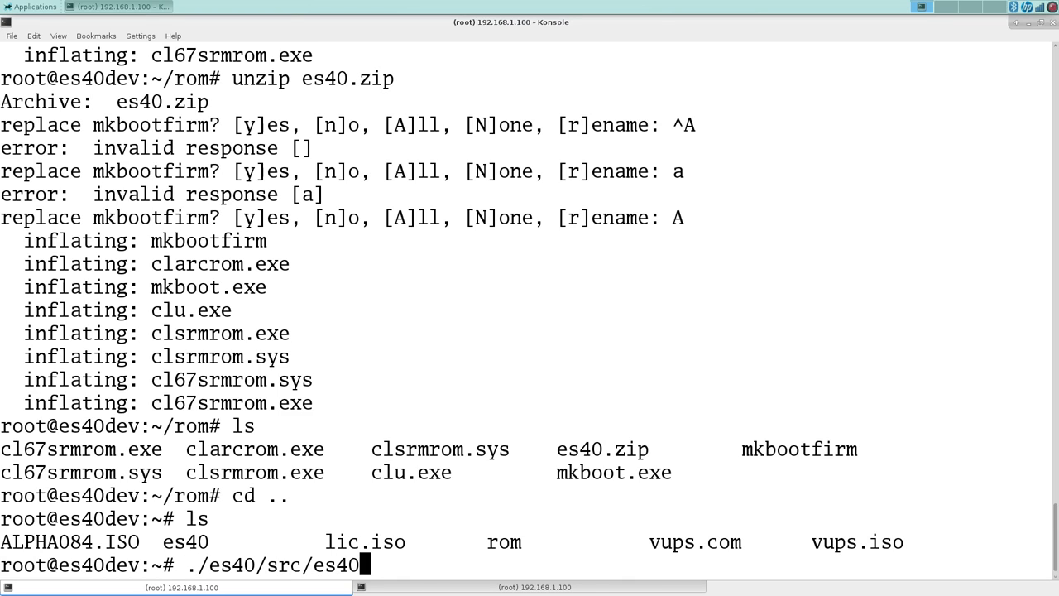
{"action": "type", "text": "_cfg"}
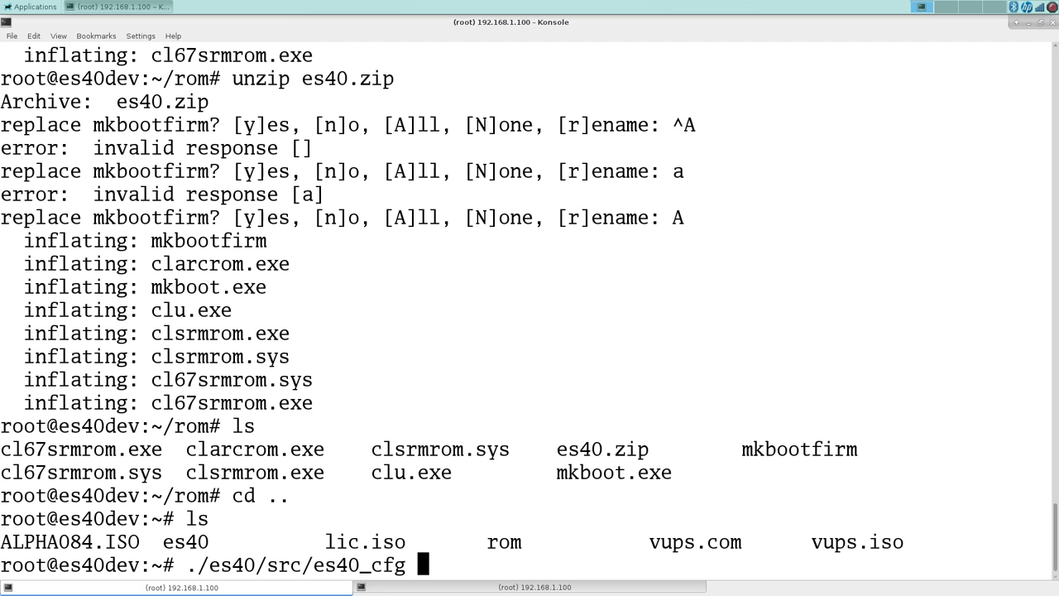
{"action": "key", "text": "Return"}
{"action": "type", "text": "?"}
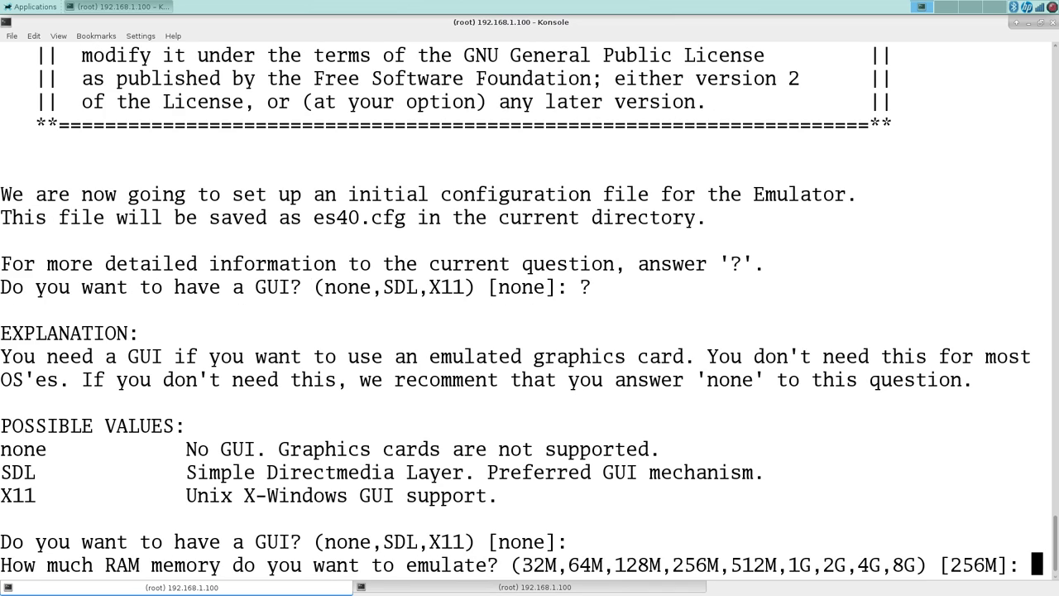
Set emulated RAM to 1G, keeping default ROM locations and one CPU
{"action": "type", "text": "1G"}
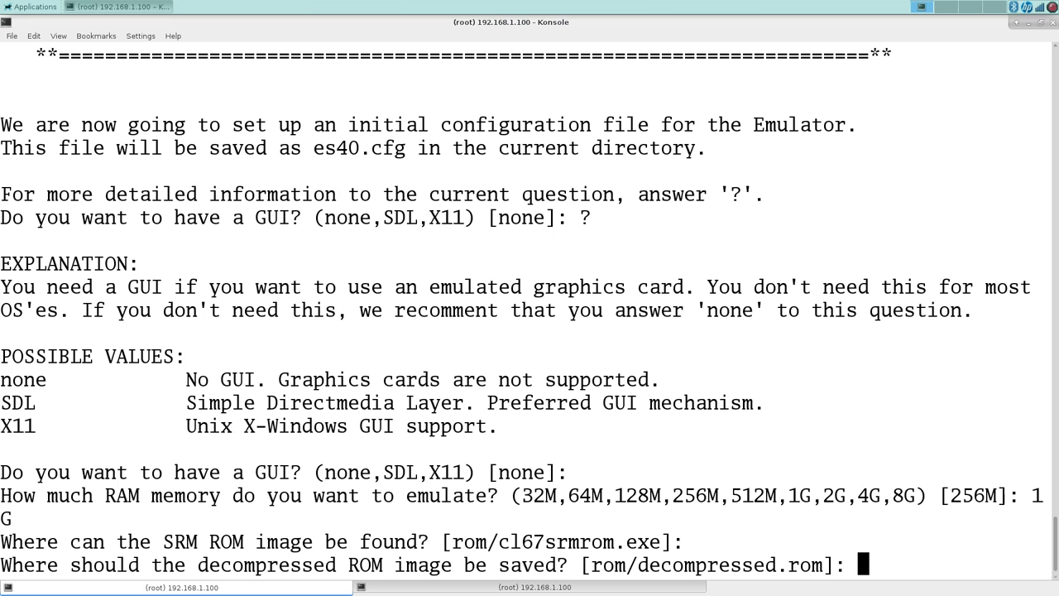
{"action": "key", "text": "Return"}
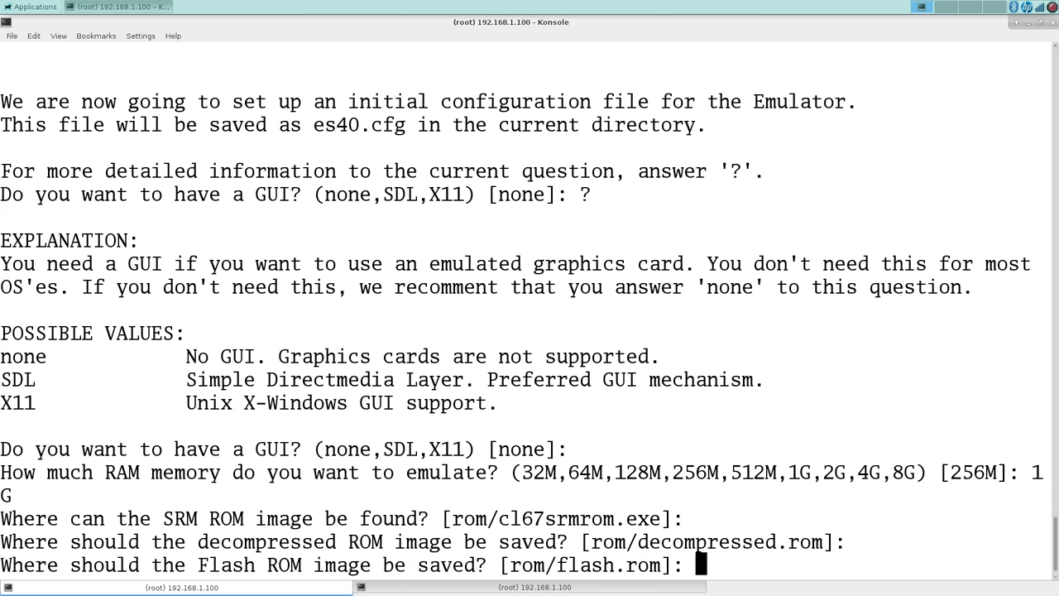
{"action": "key", "text": "Return"}
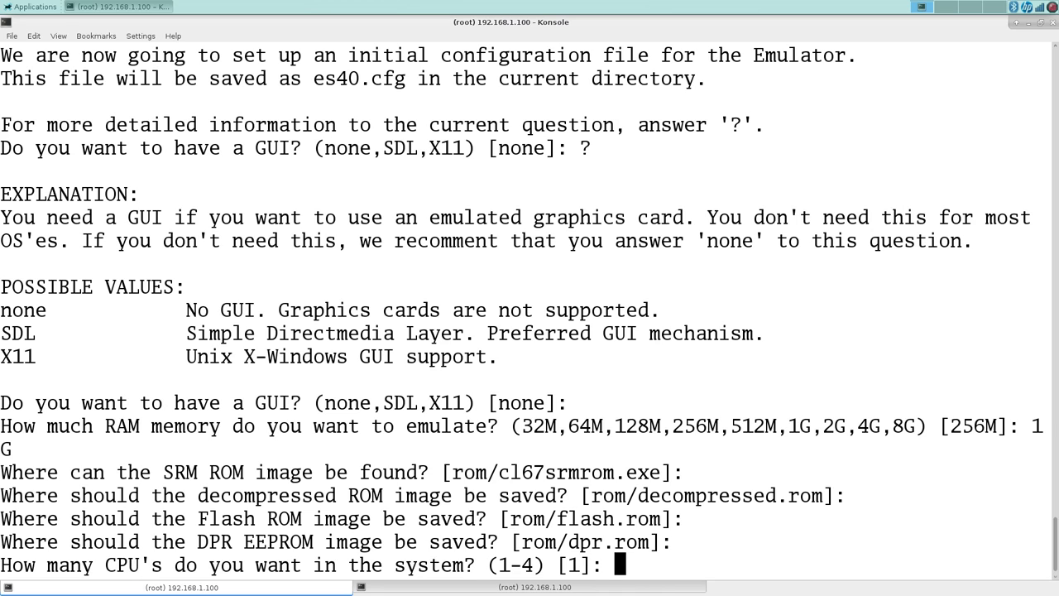
{"action": "key", "text": "Return"}
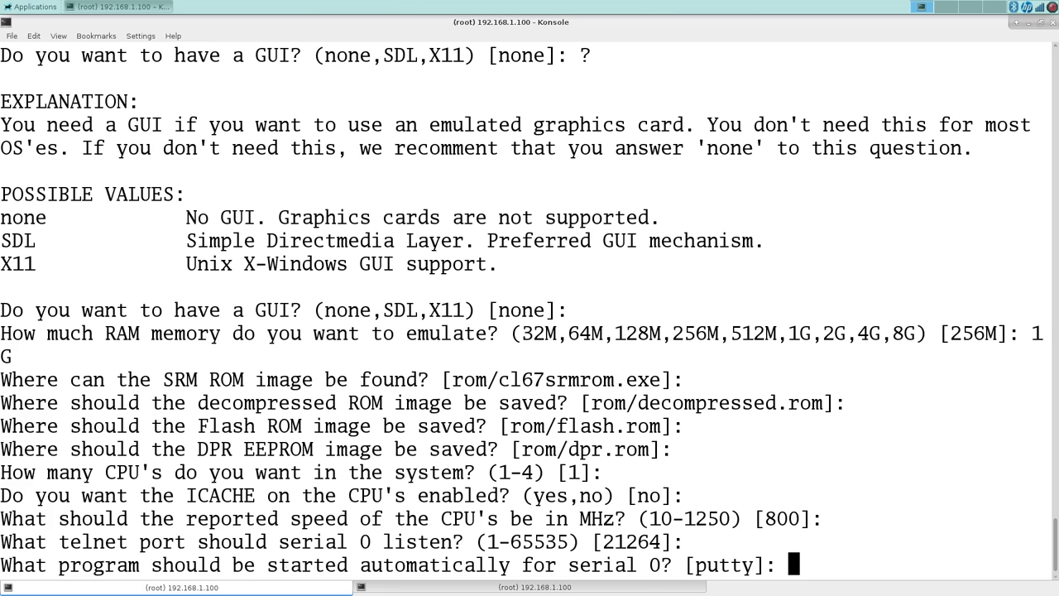
Set no autostart program for serial 0 and serial 1, keeping serial 1 port 21265
{"action": "type", "text": "none"}
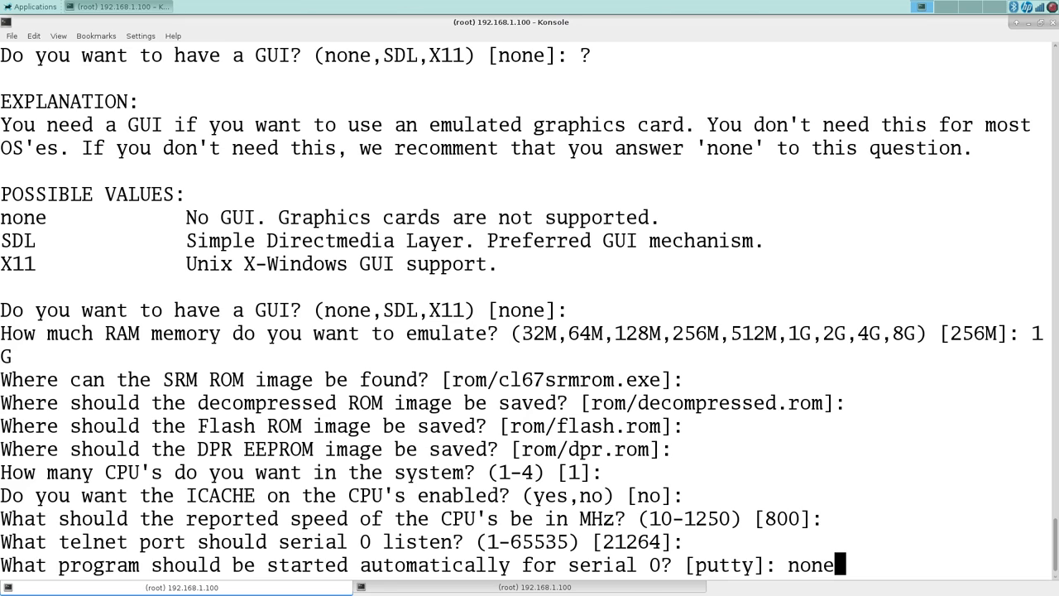
{"action": "key", "text": "Return"}
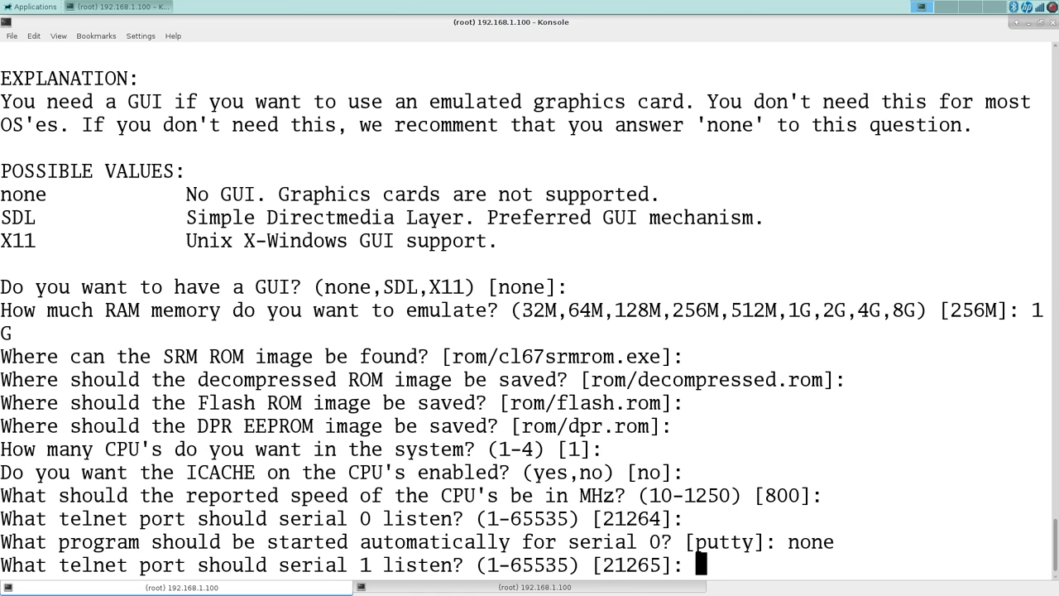
{"action": "type", "text": "?"}
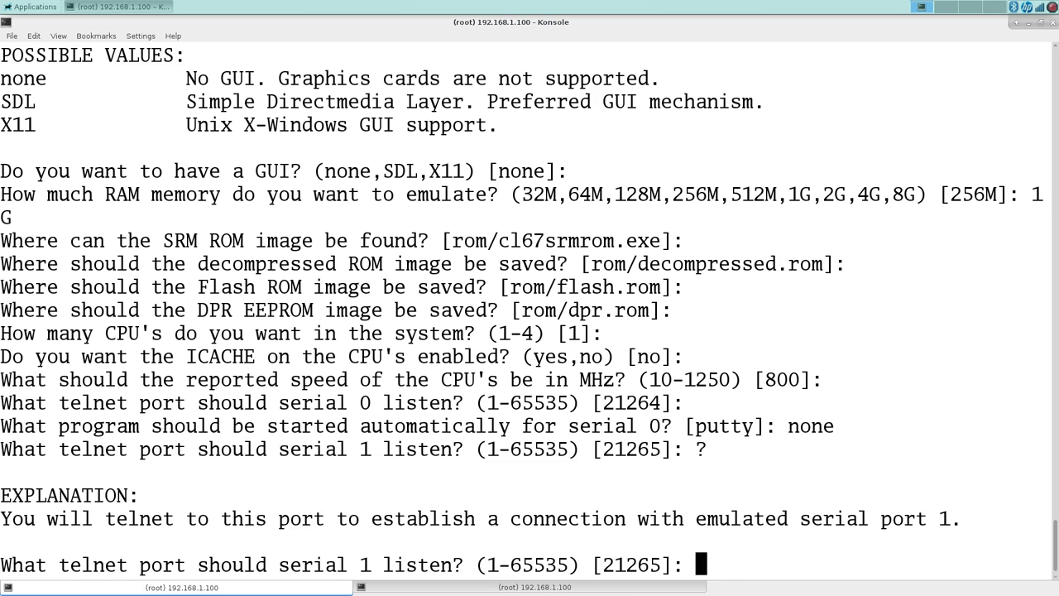
{"action": "type", "text": "none"}
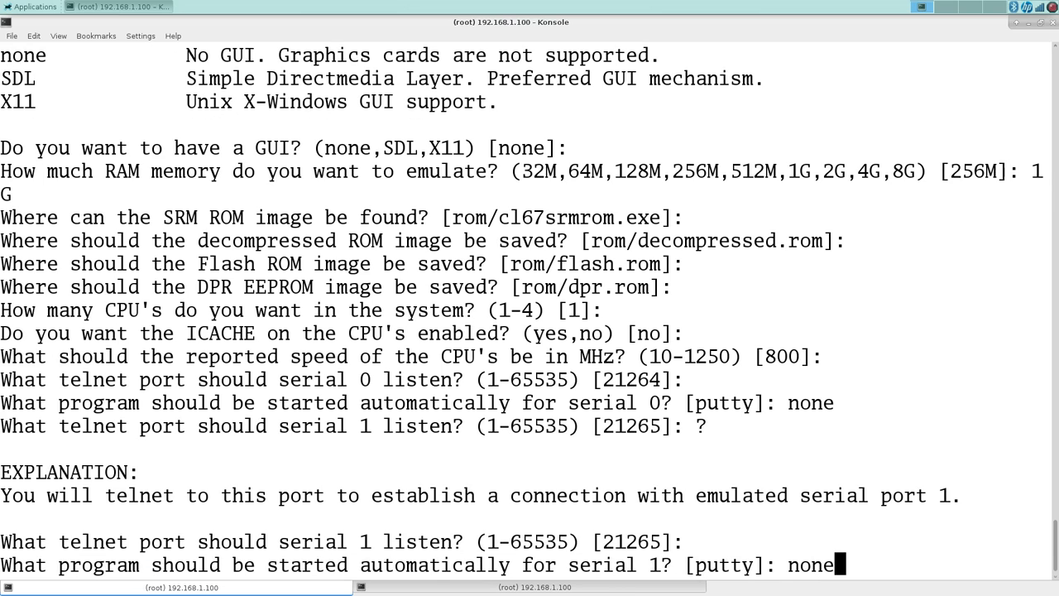
{"action": "key", "text": "Return"}
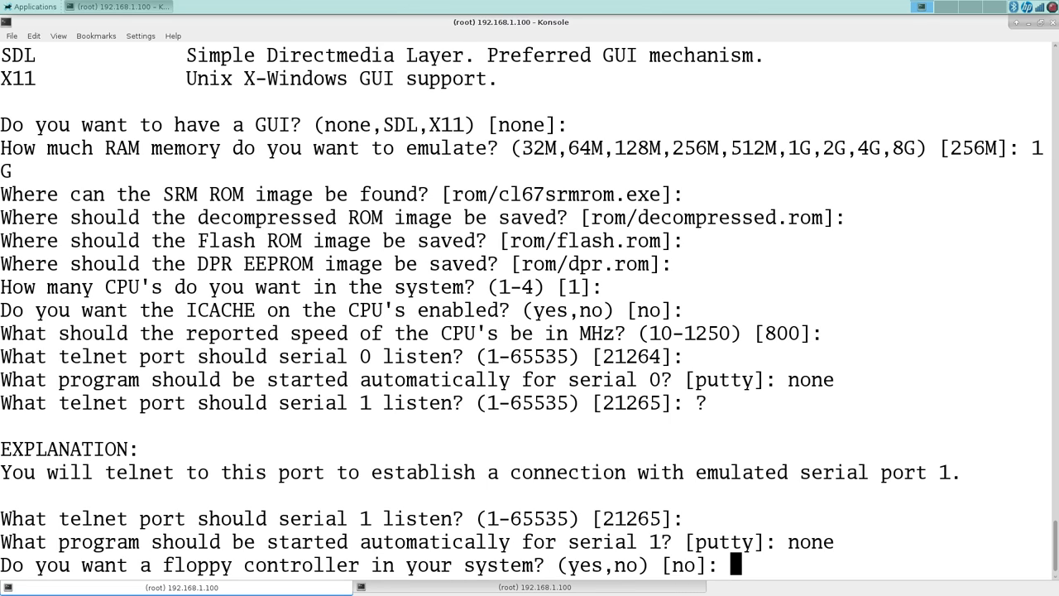
Skip the floppy, put the SCSI card in slot 0.2, and attach disk0.0 as main.disk
{"action": "key", "text": "Return"}
{"action": "type", "text": "scsi"}
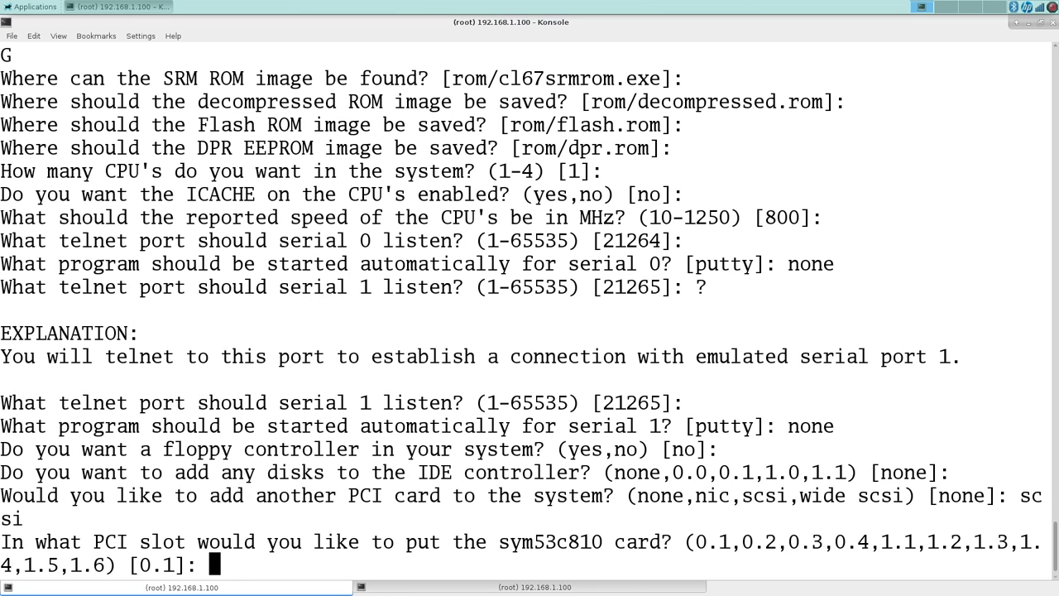
{"action": "type", "text": "0.2"}
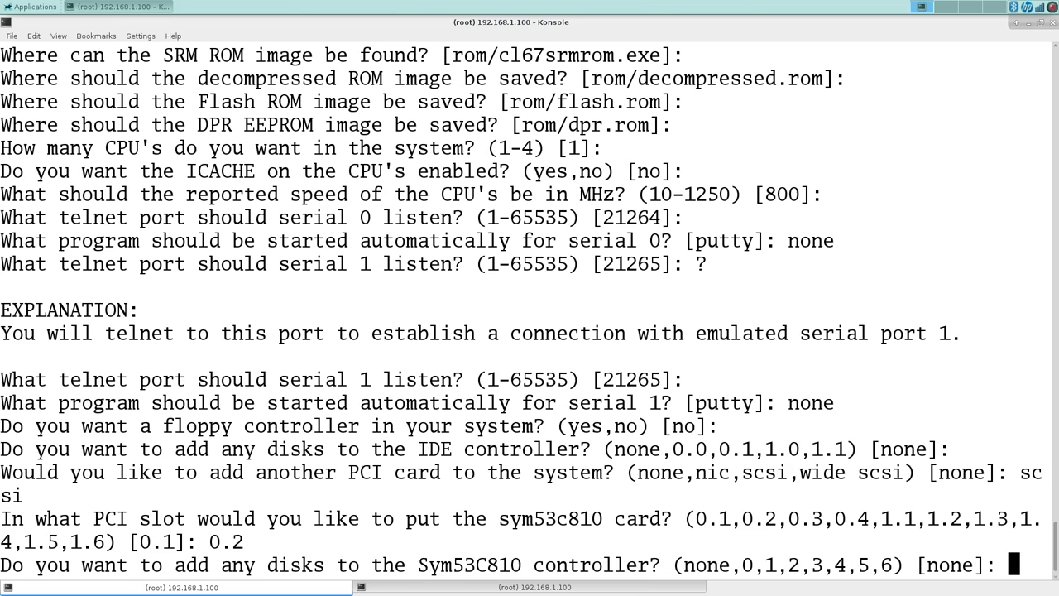
{"action": "type", "text": "0"}
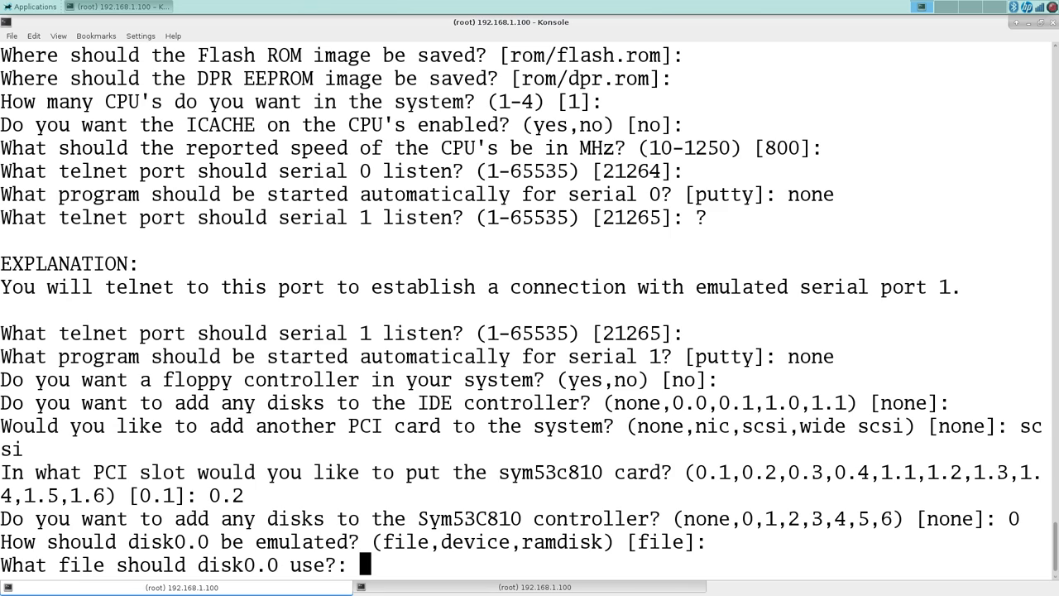
{"action": "type", "text": "main.disk"}
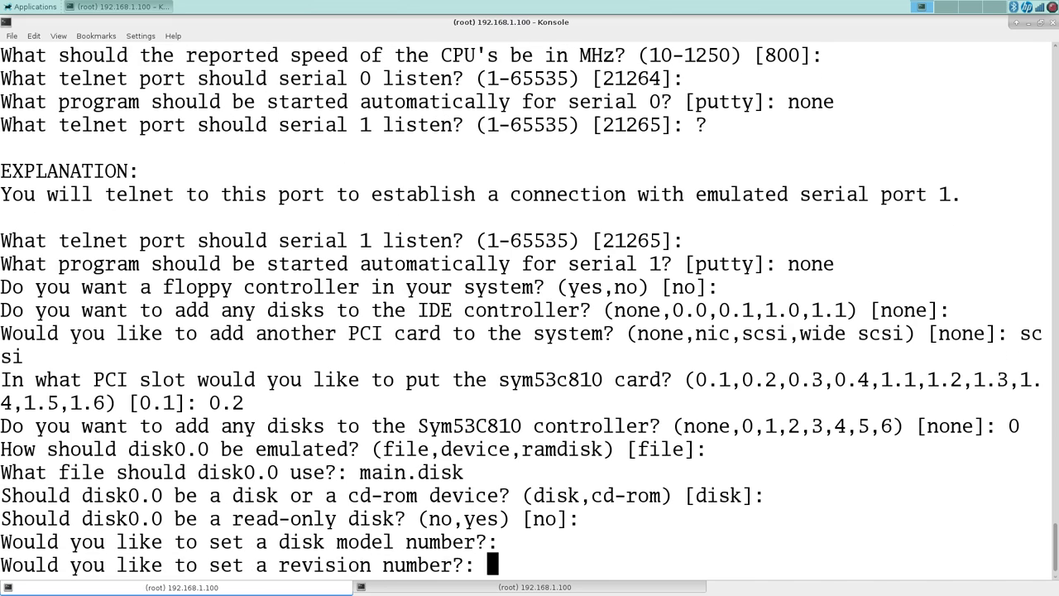
{"action": "key", "text": "Return"}
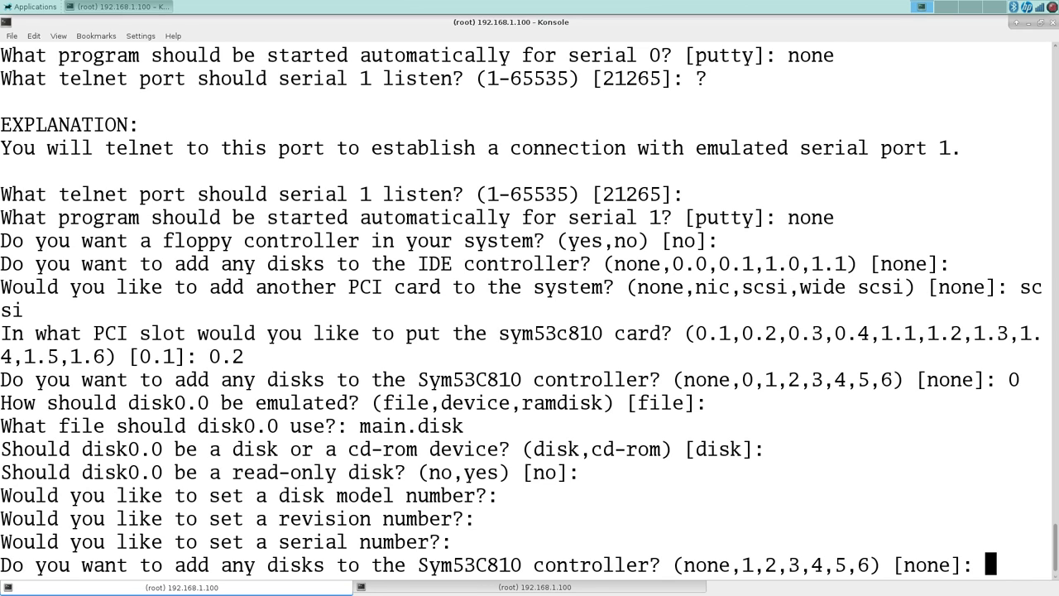
Add disk0.4 as a cd-rom backed by ALPHA084.ISO, then begin adding a NIC
{"action": "type", "text": "4"}
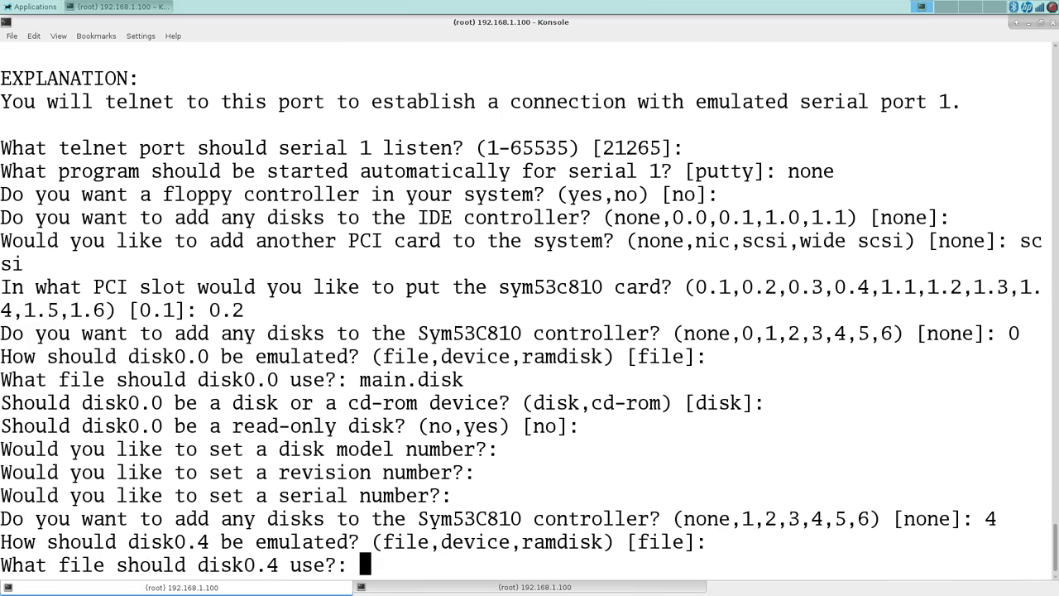
{"action": "type", "text": "ALPHA"}
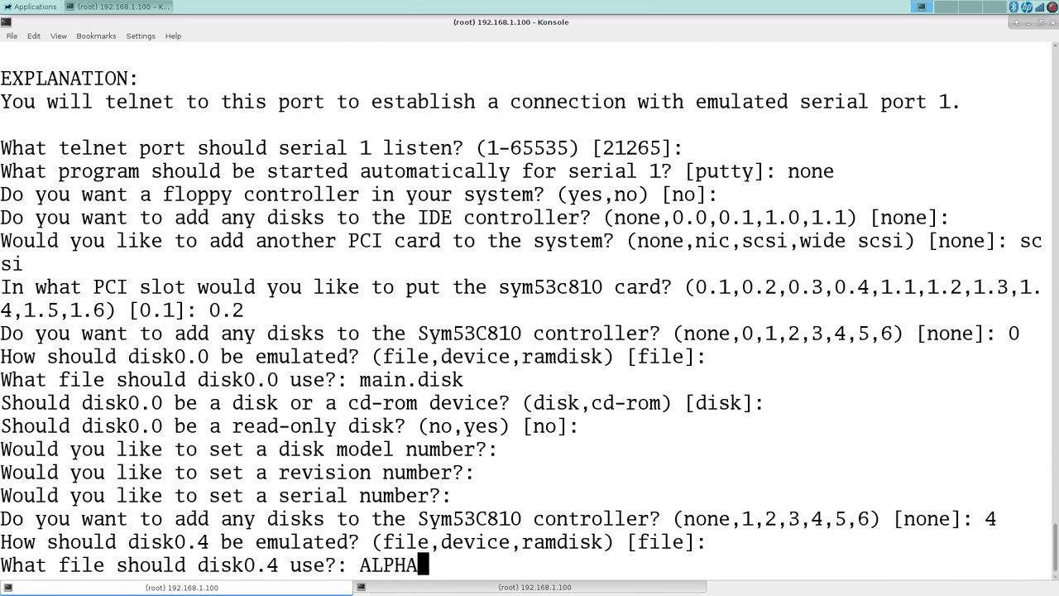
{"action": "type", "text": "084.IS"}
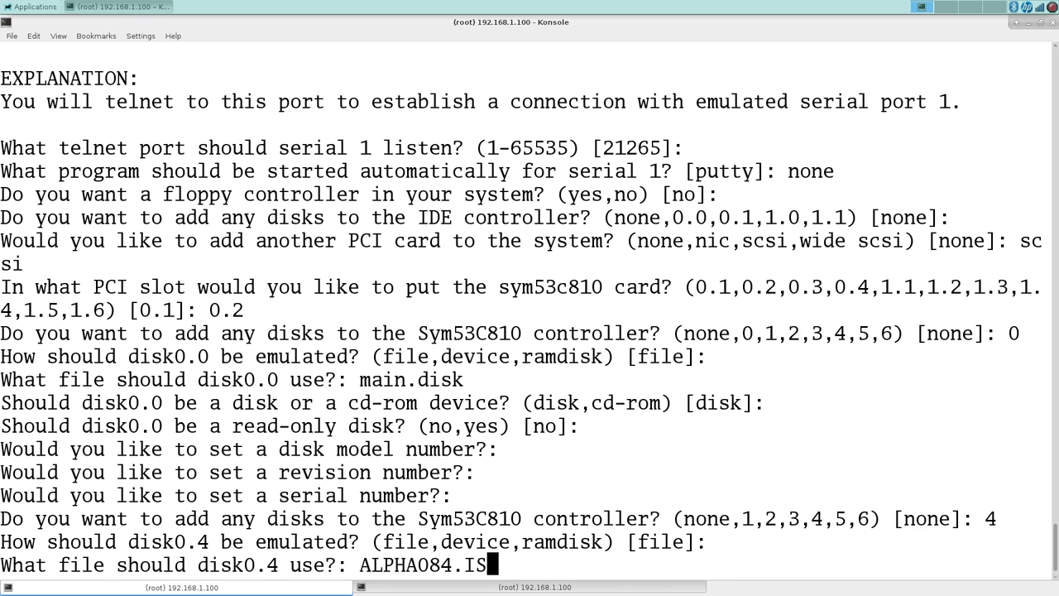
{"action": "type", "text": "O"}
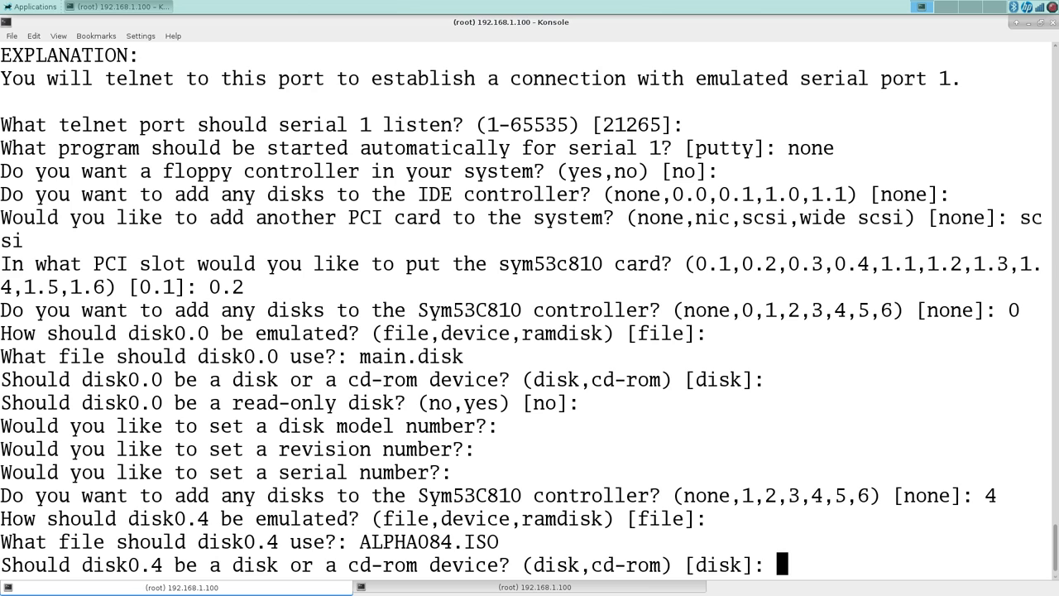
{"action": "type", "text": "cd-rom"}
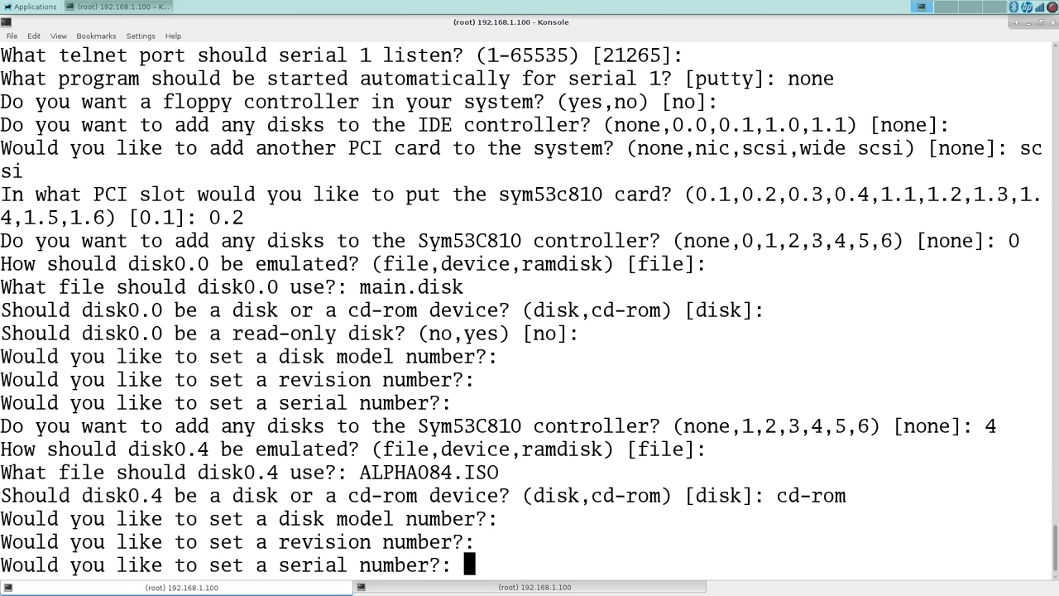
{"action": "key", "text": "Return"}
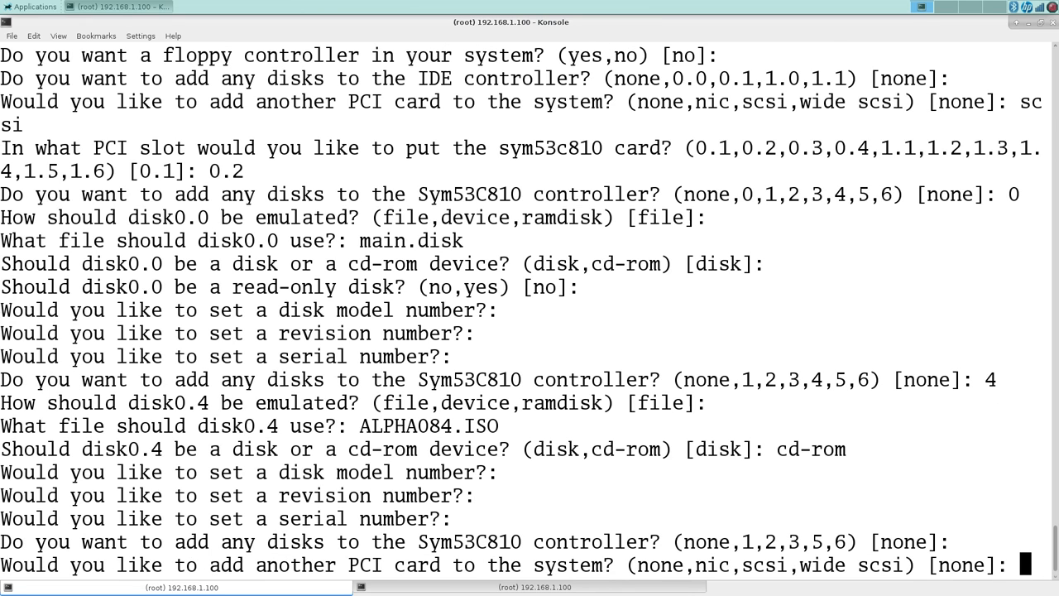
{"action": "type", "text": "nic"}
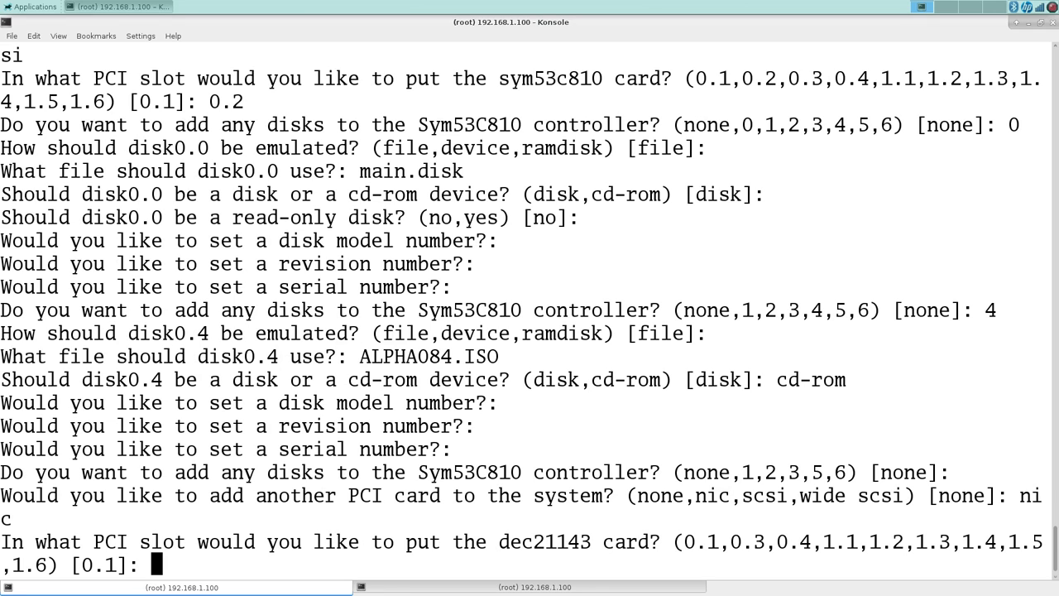
Place the dec21143 NIC in slot 0.4 on host interface es40dev1 and finish the wizard
{"action": "type", "text": "0.4"}
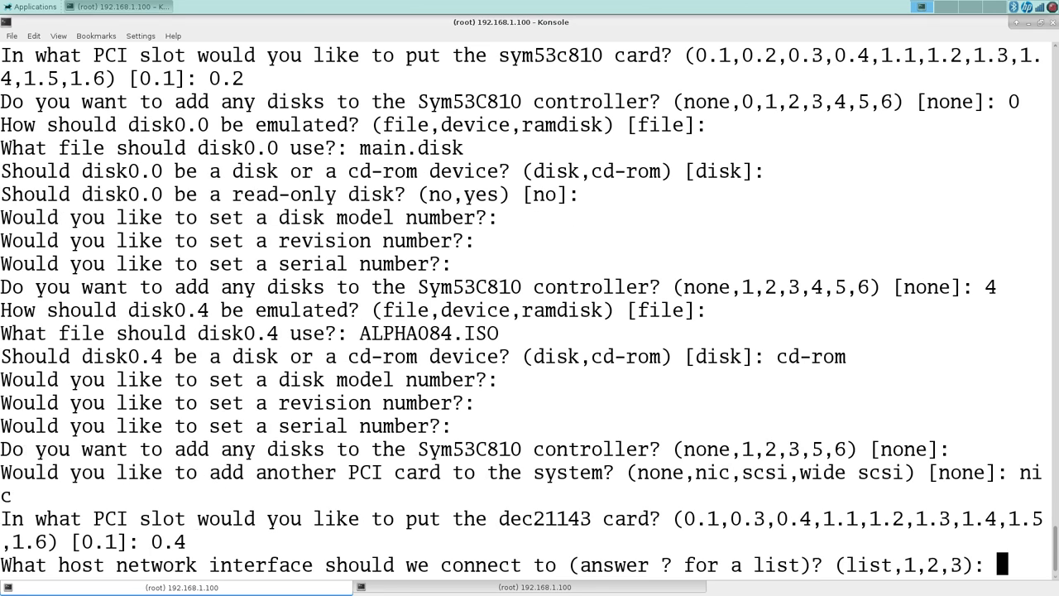
{"action": "type", "text": "?"}
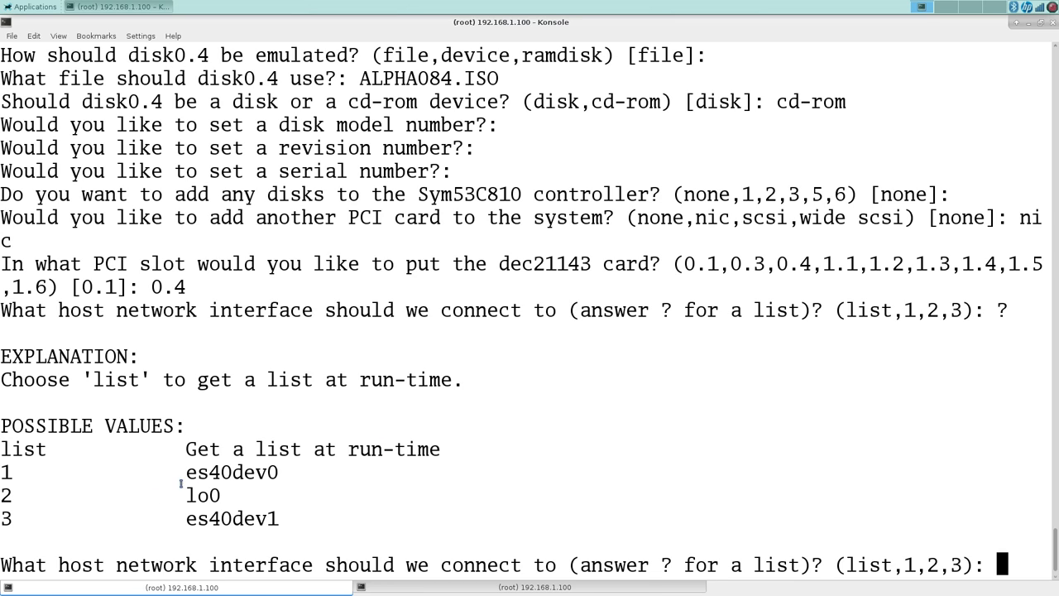
{"action": "double_click", "coordinate": [232, 518]}
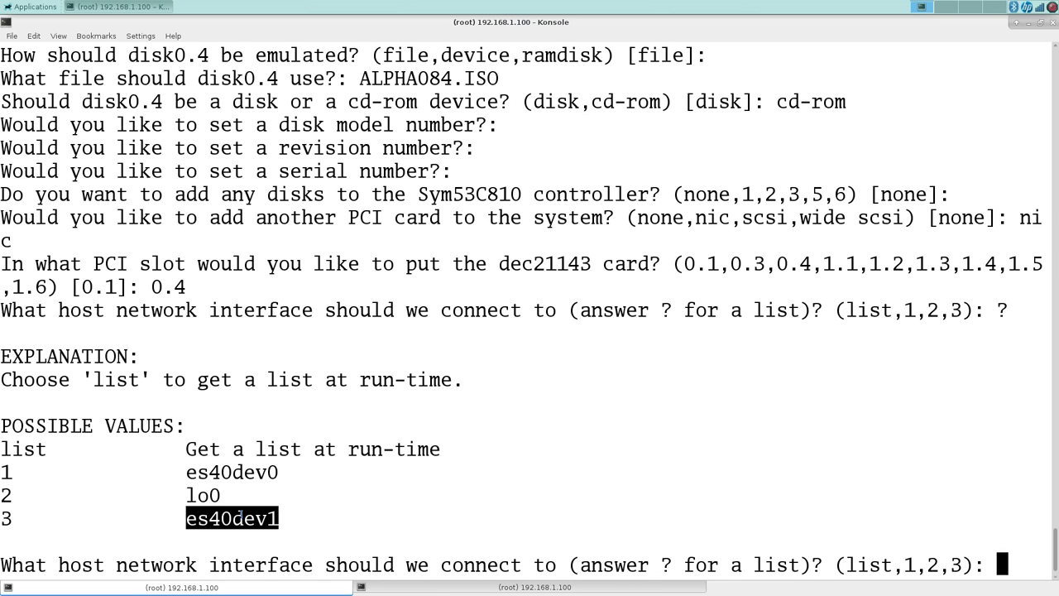
{"action": "type", "text": "3"}
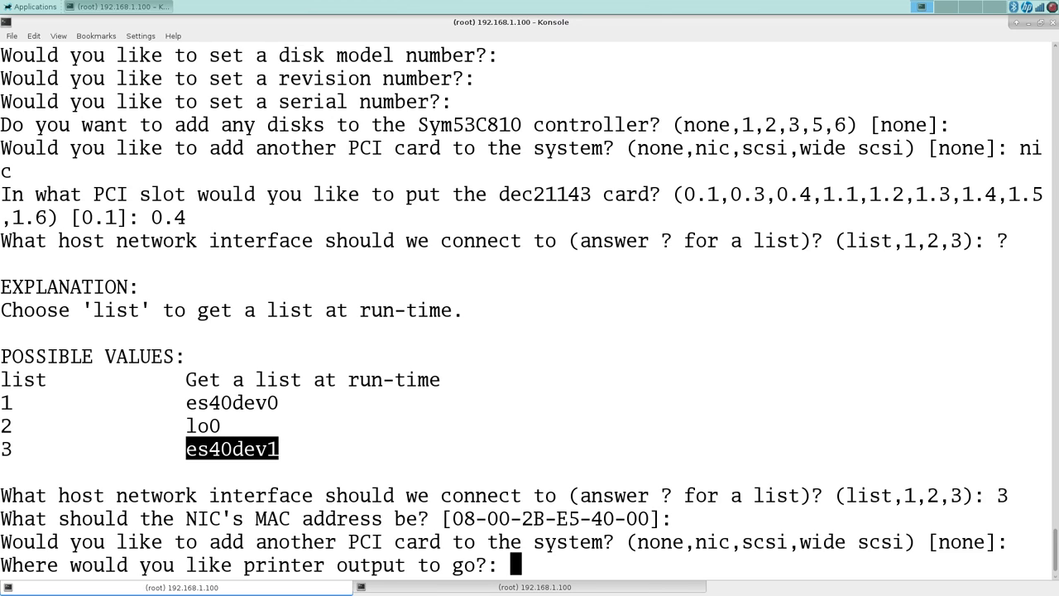
{"action": "key", "text": "Enter"}
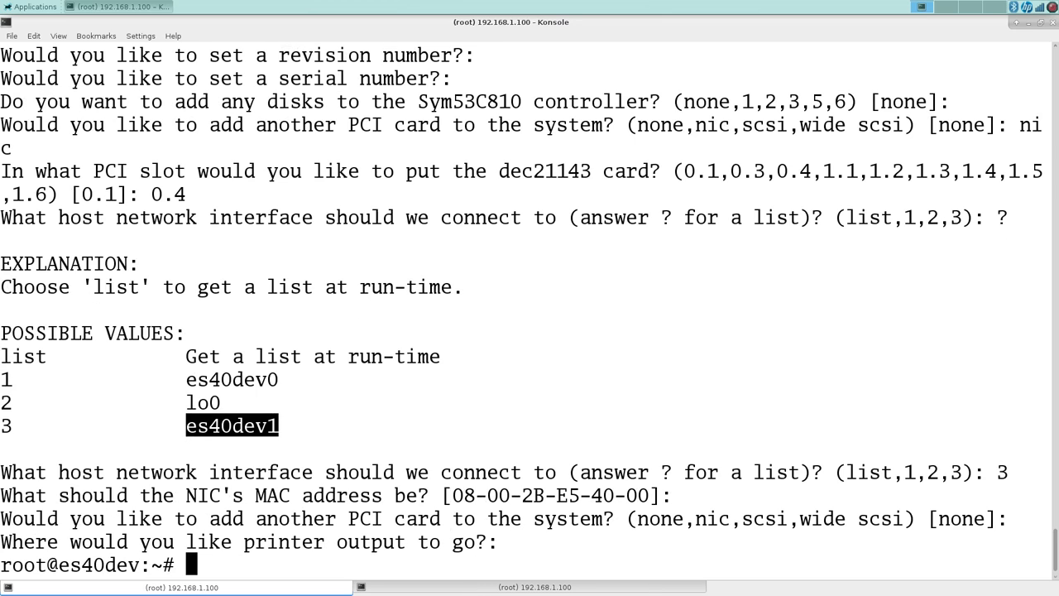
Try emacs on es40.cfg, then open es40.cfg in vi instead
{"action": "type", "text": "emacs"}
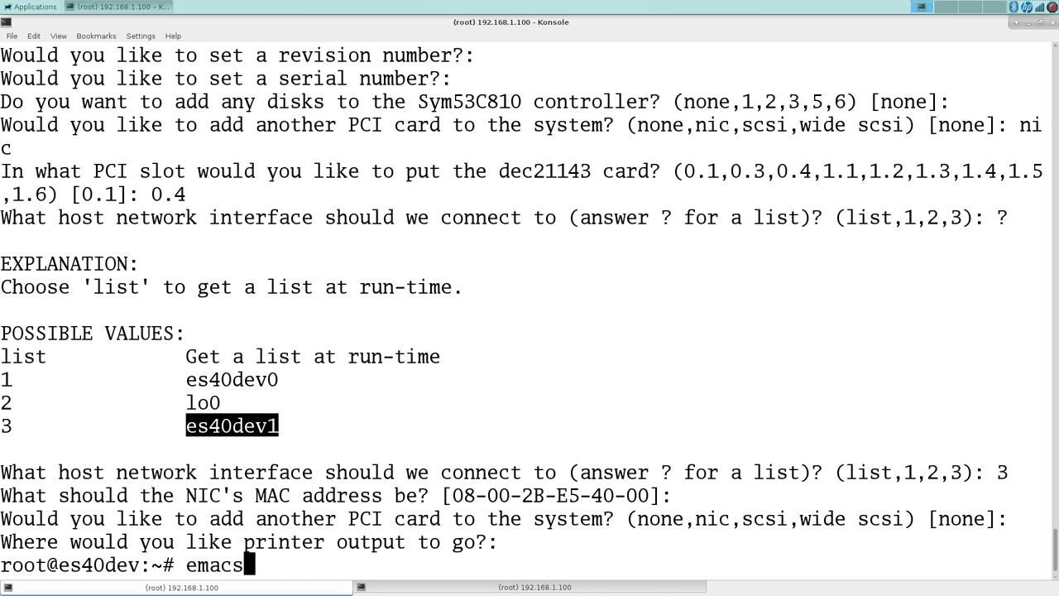
{"action": "type", "text": "es40.cfg"}
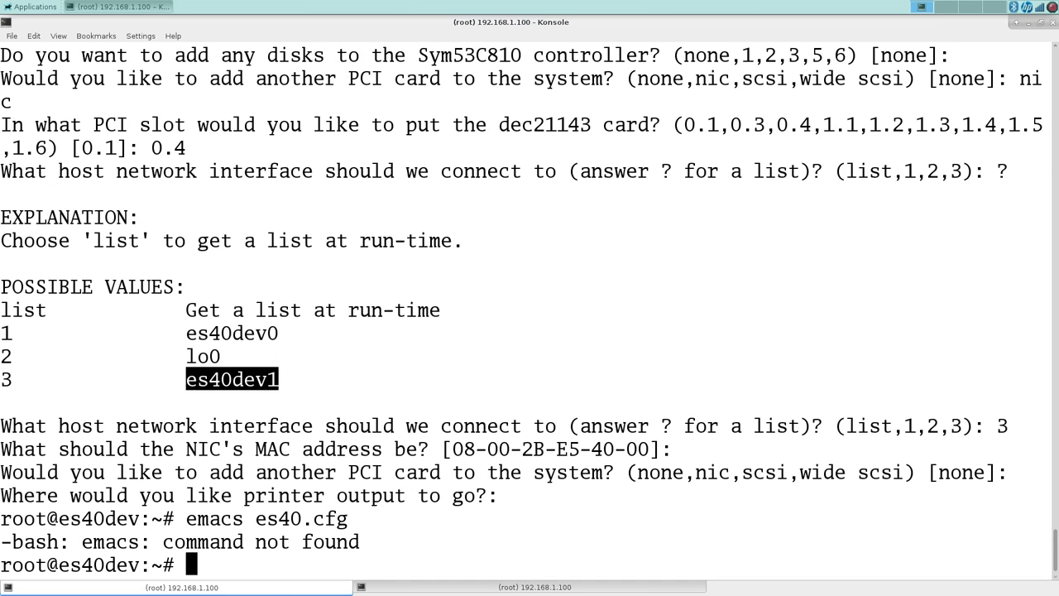
{"action": "type", "text": "vi es40"}
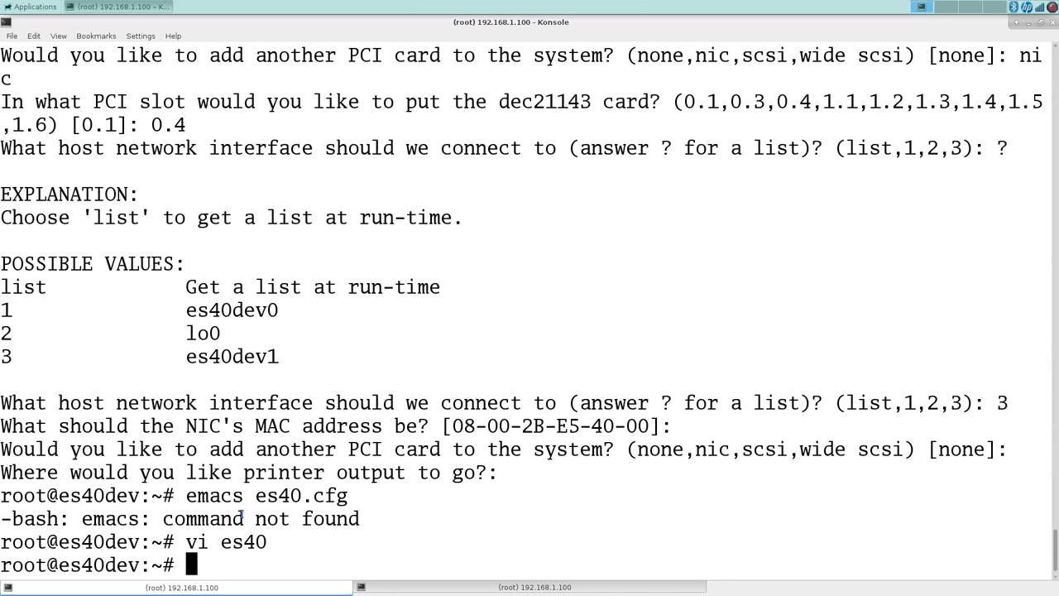
{"action": "key", "text": "Return"}
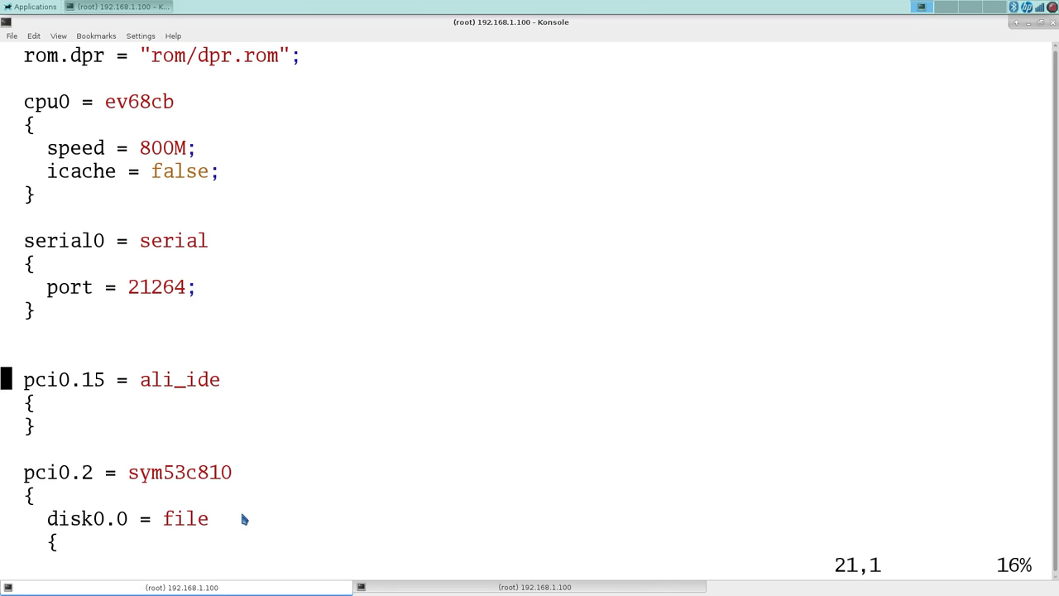
In es40.cfg, set disk0.0's cdrom option to false and disk0.4's to true
{"action": "key", "text": "Down"}
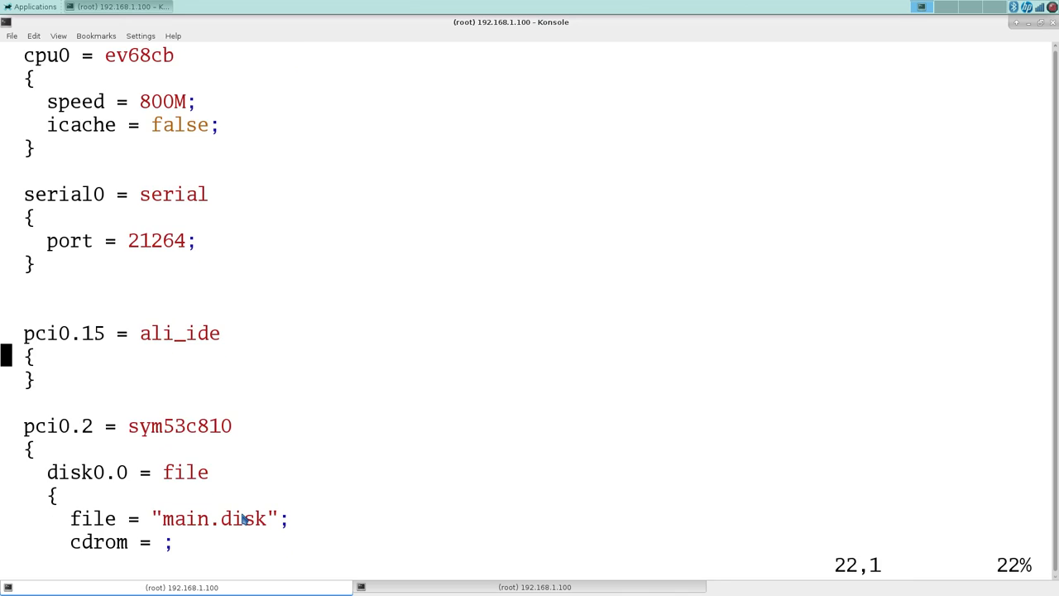
{"action": "key", "text": "Down"}
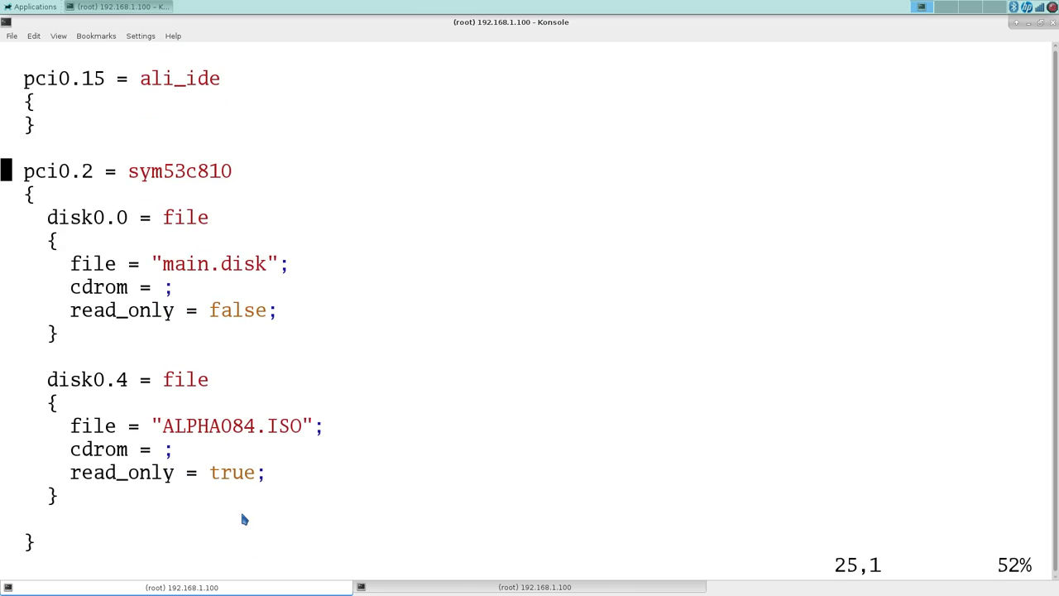
{"action": "key", "text": "Down"}
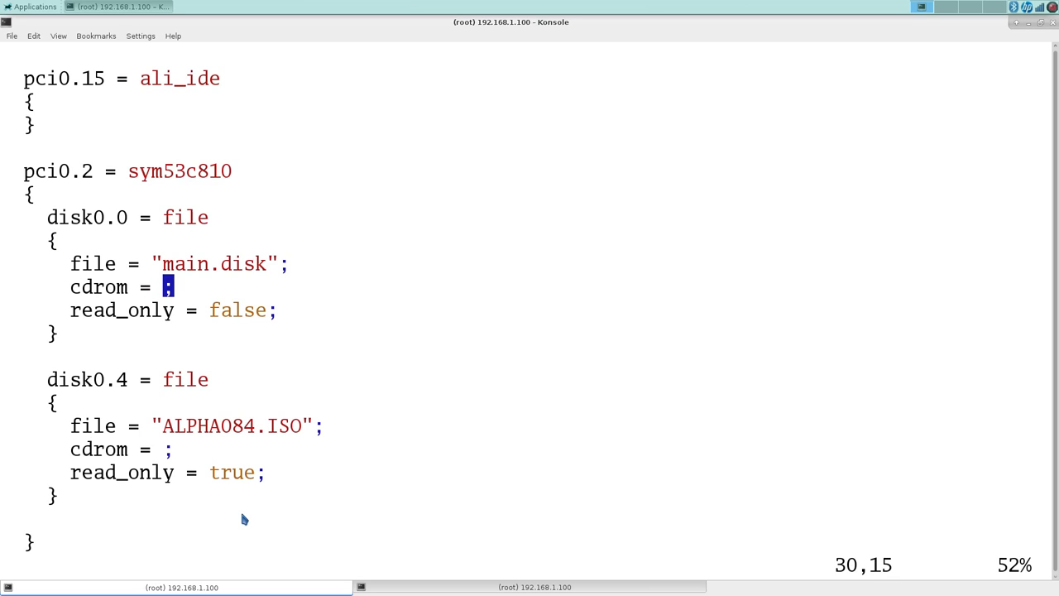
{"action": "type", "text": "f"}
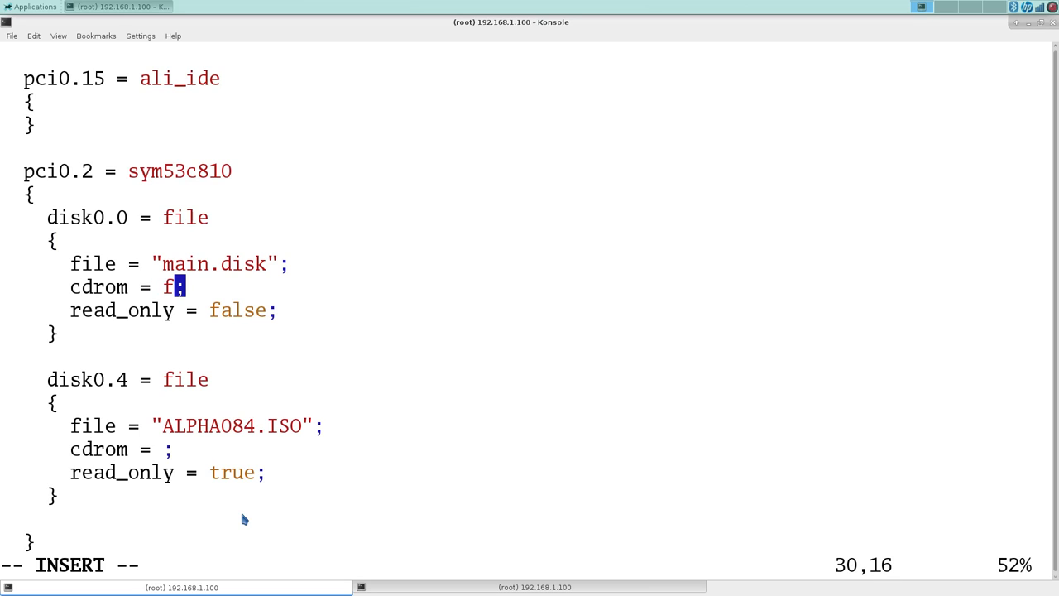
{"action": "type", "text": "alse"}
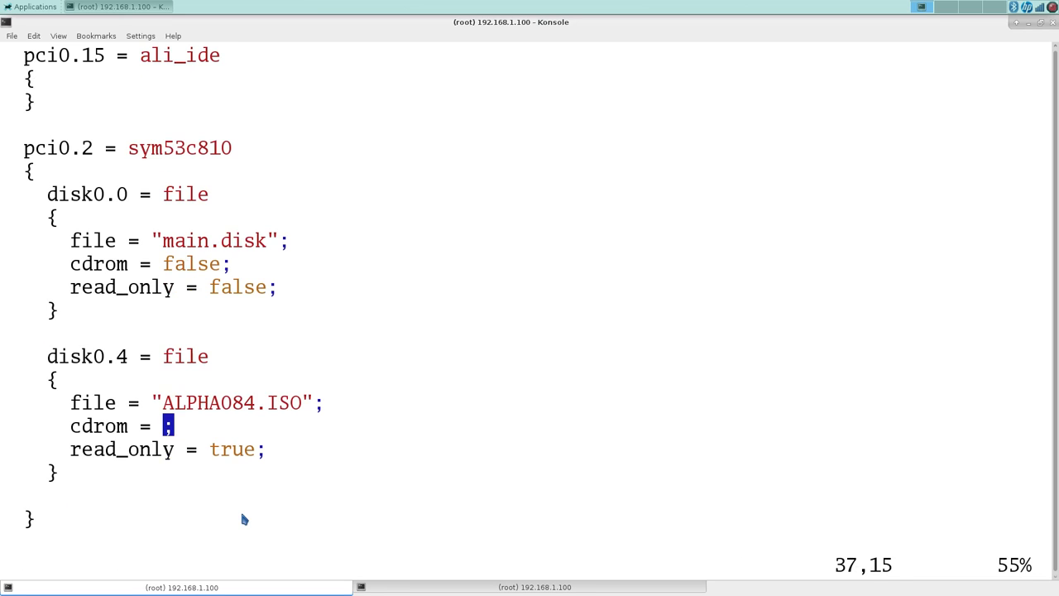
{"action": "type", "text": "true"}
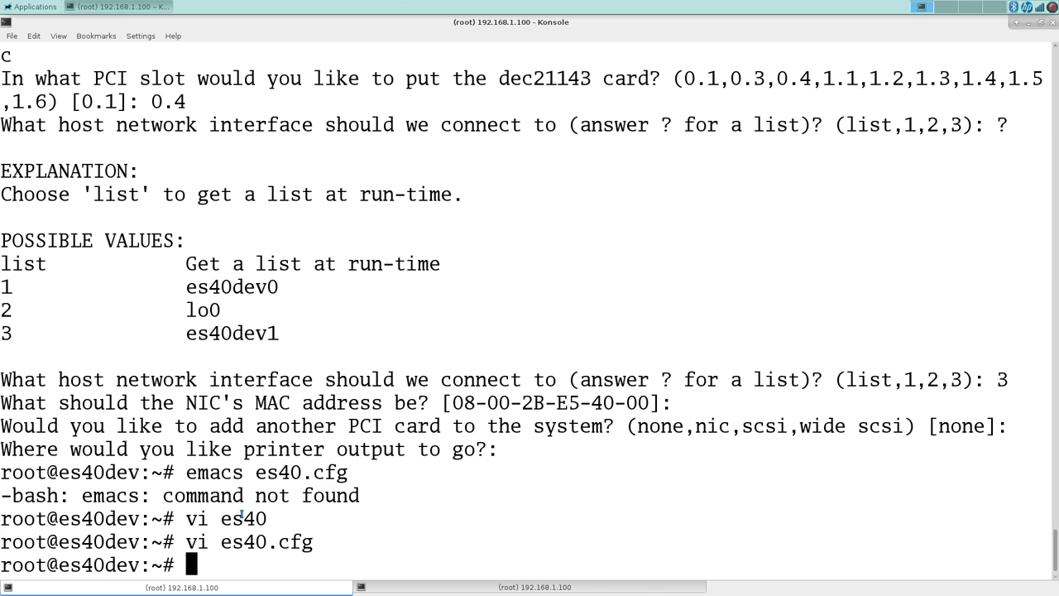
Run ./es40/es40, which aborts because main.disk is missing
{"action": "type", "text": "./es40/"}
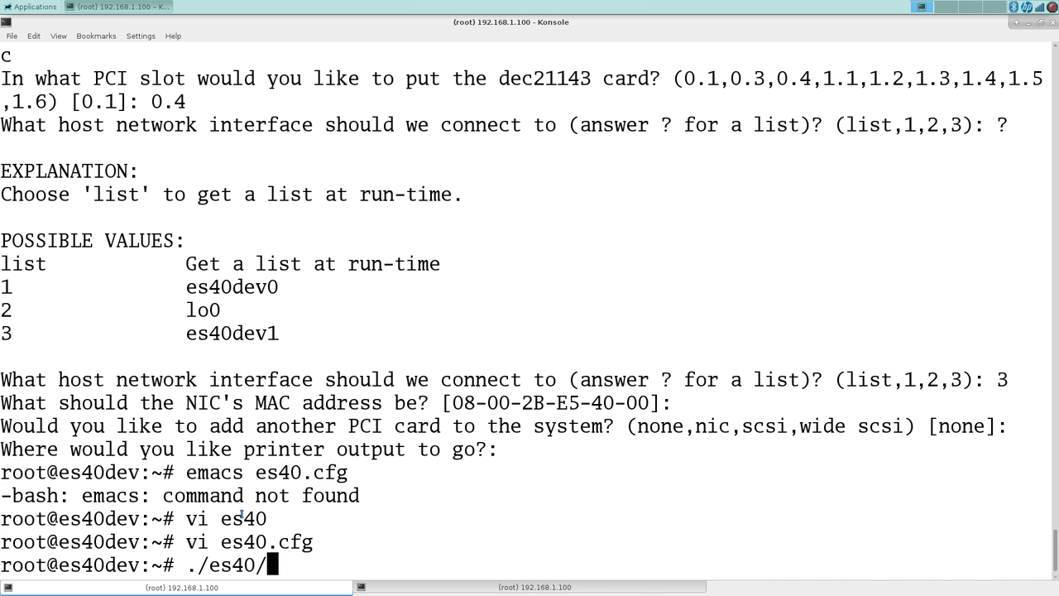
{"action": "key", "text": "Return"}
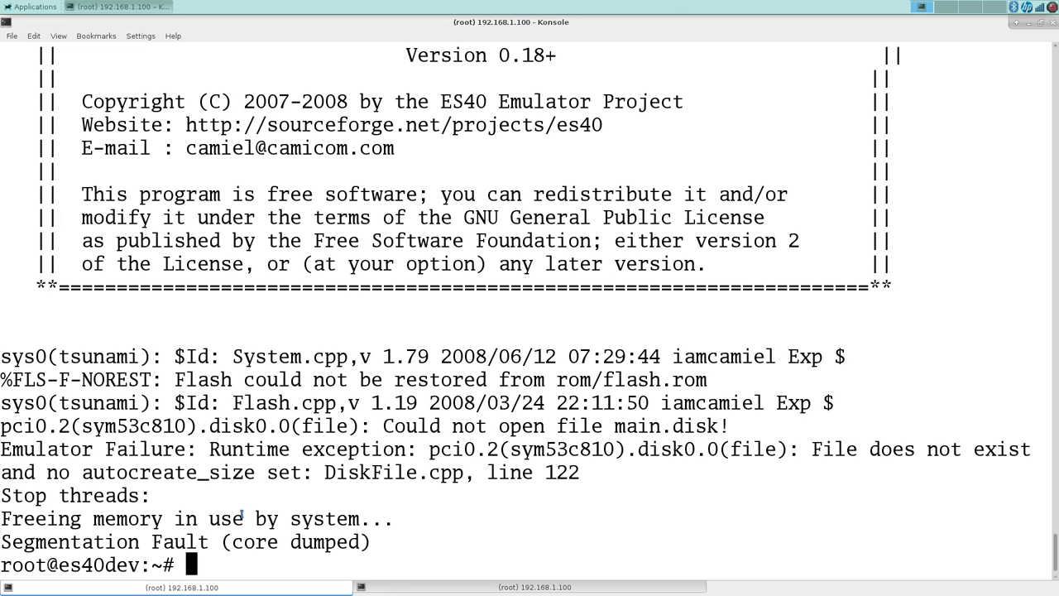
Create a 2 GB sparse disk image named main.disk with mkfile -n 2g
{"action": "type", "text": "mkf"}
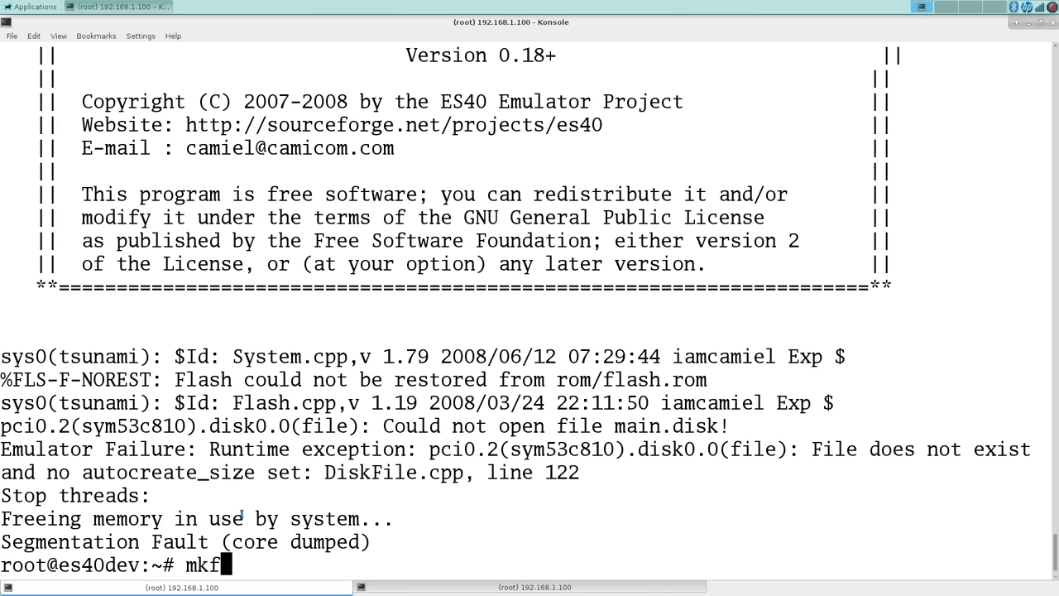
{"action": "type", "text": "ile"}
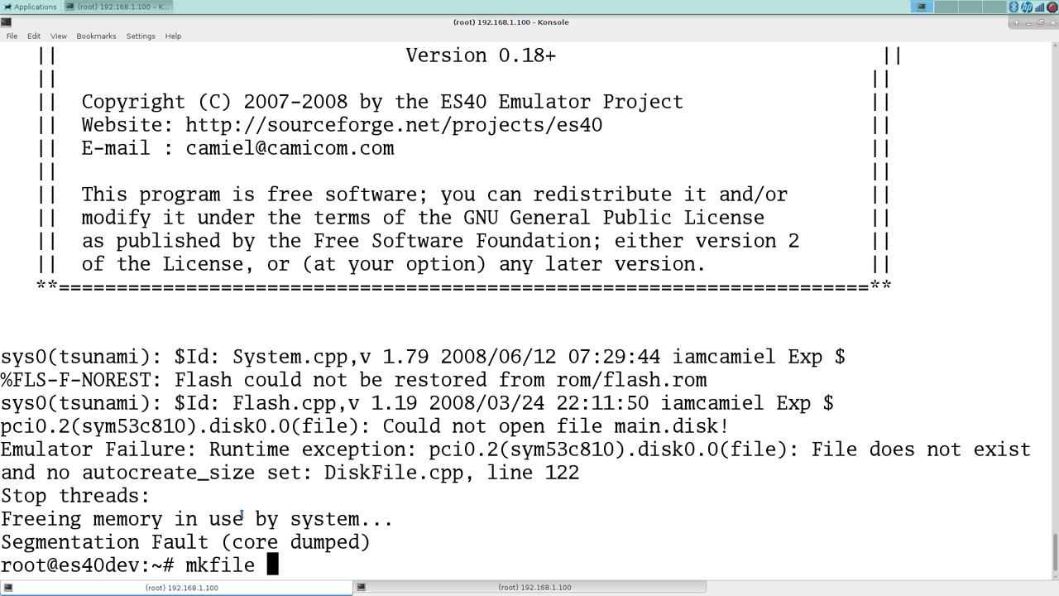
{"action": "type", "text": "-n 2"}
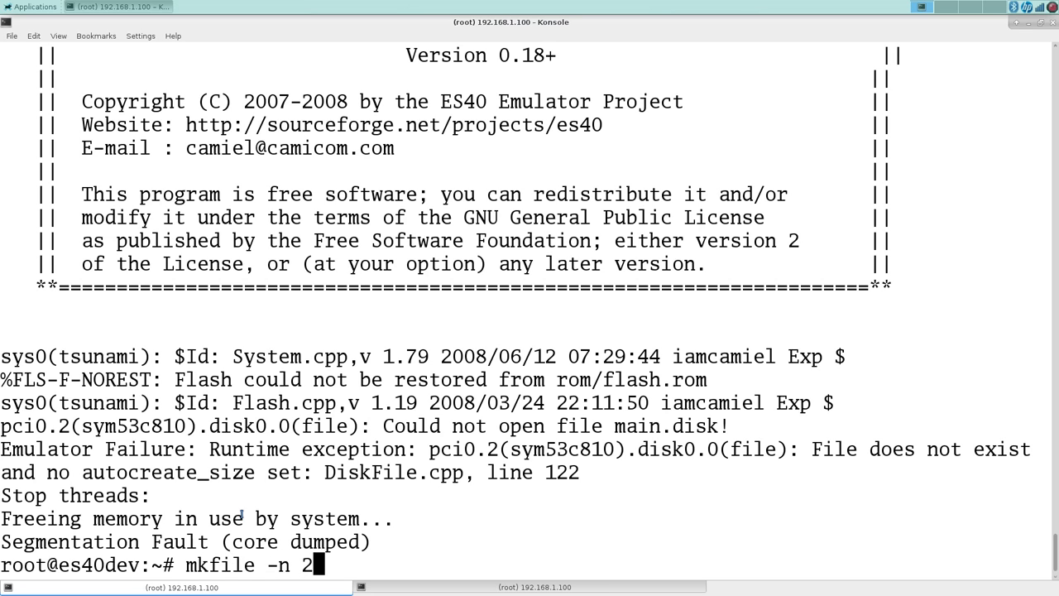
{"action": "type", "text": "g main"}
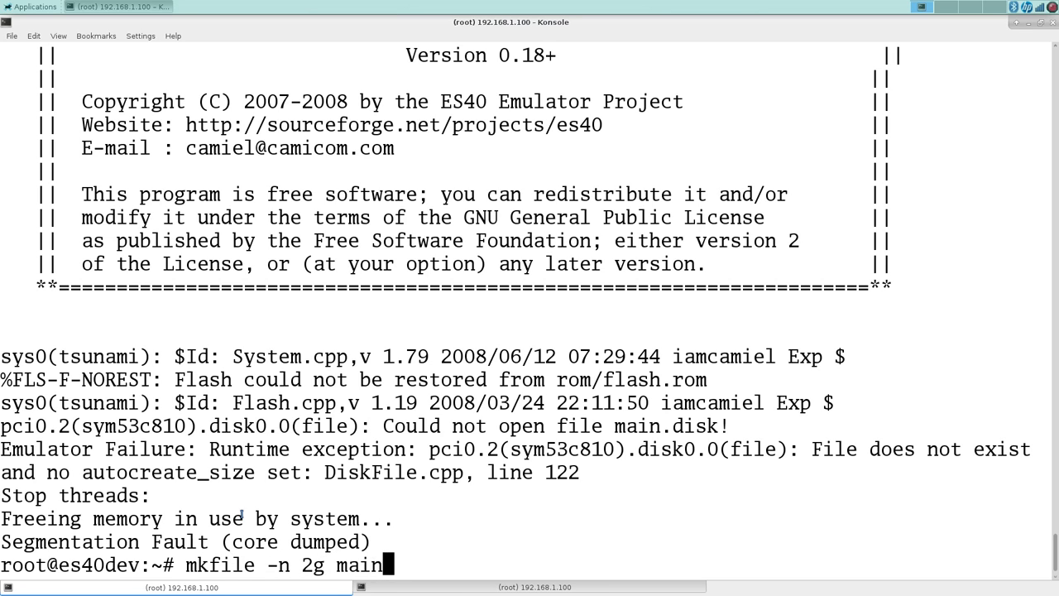
{"action": "type", "text": ".disk"}
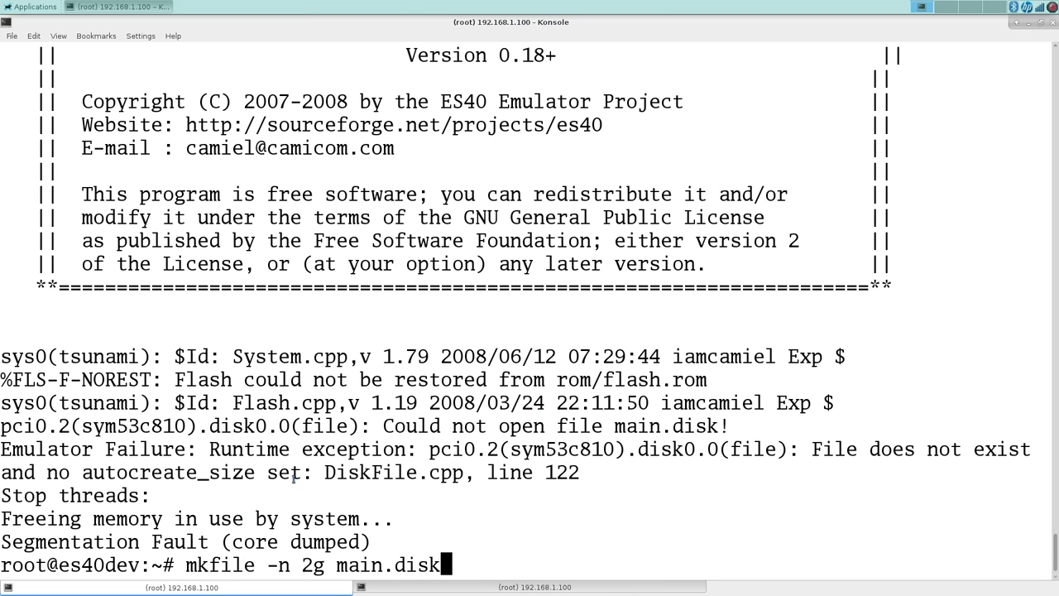
{"action": "double_click", "coordinate": [169, 472]}
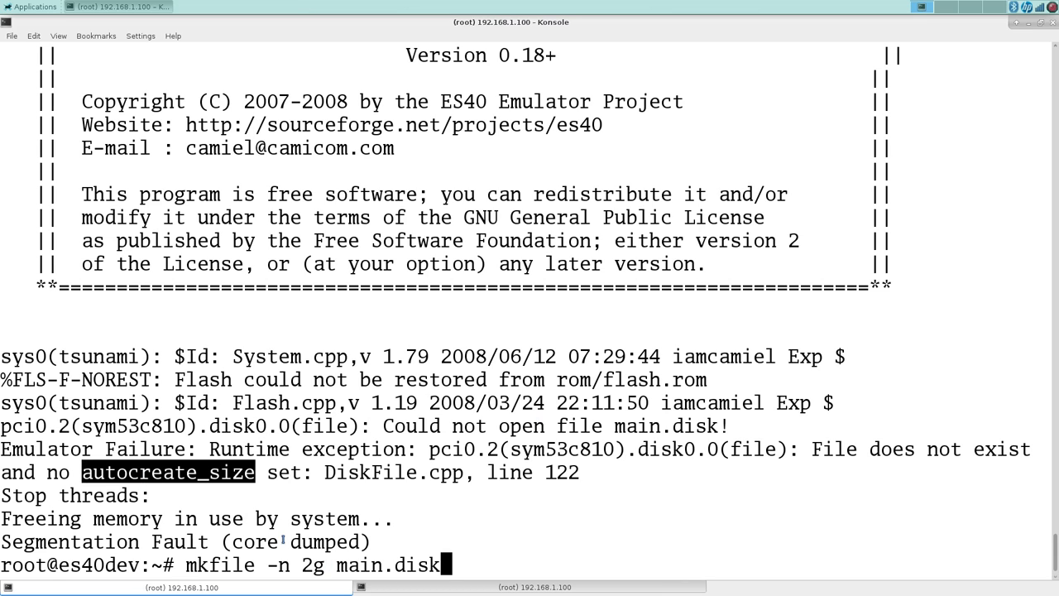
{"action": "key", "text": "Return"}
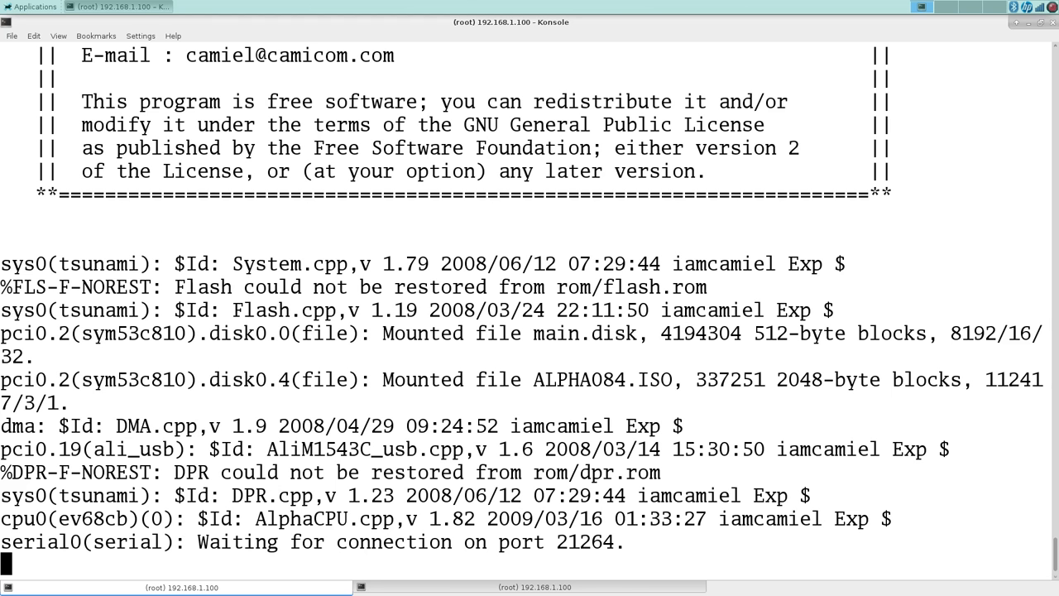
{"action": "mouse_move", "coordinate": [433, 589]}
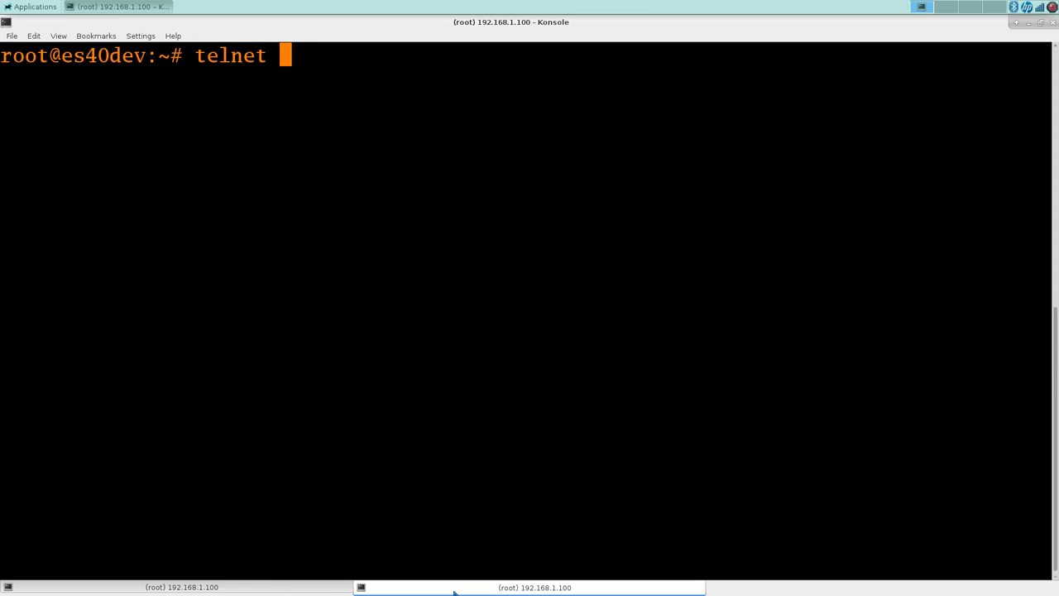
Telnet to localhost port 21264 to reach the emulator's serial console
{"action": "type", "text": "localhost 2"}
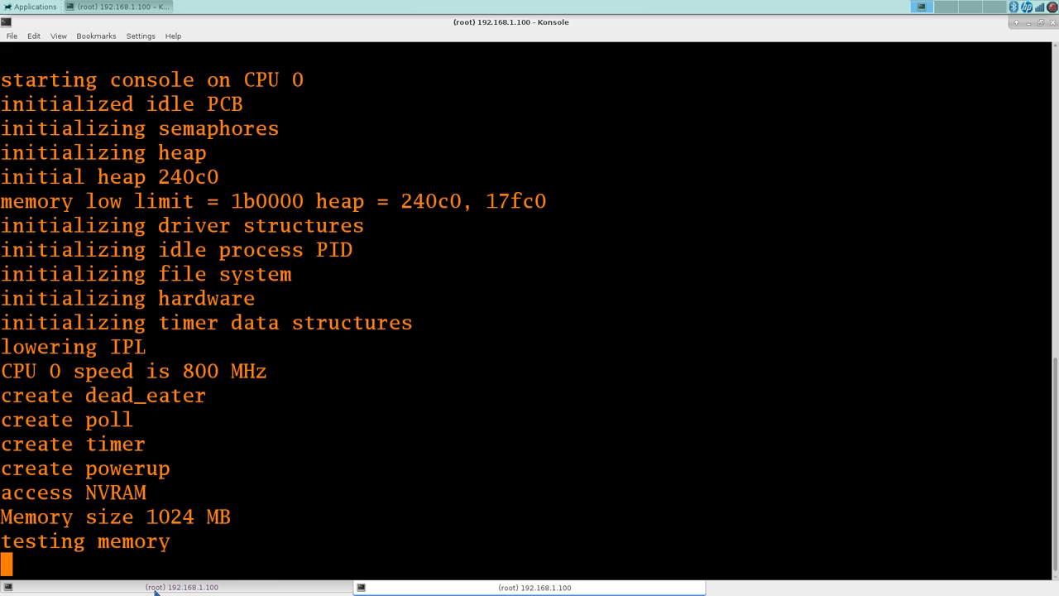
{"action": "mouse_move", "coordinate": [172, 591]}
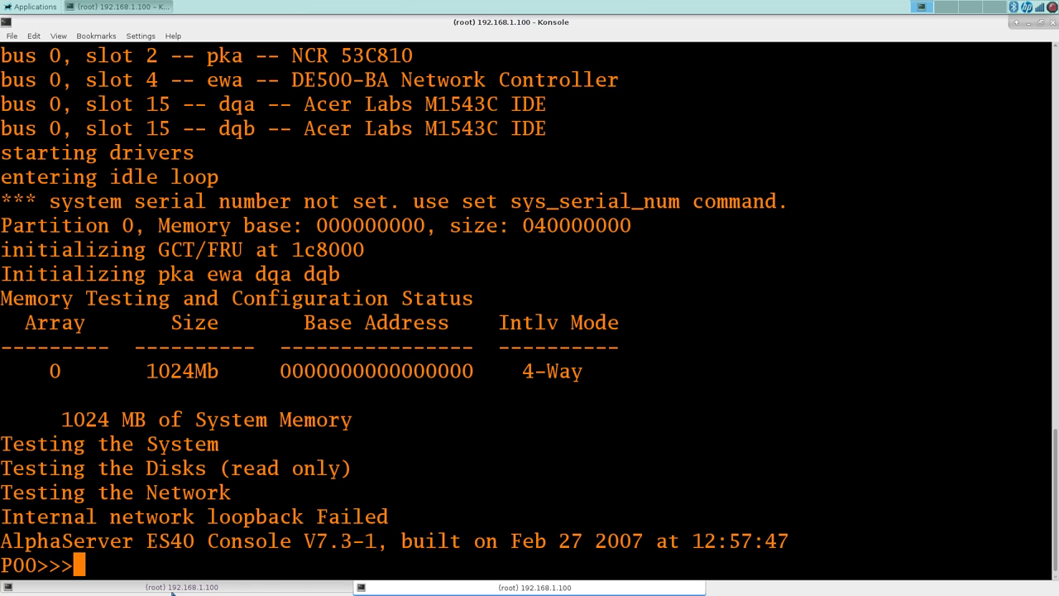
List devices with show dev, boot dka400, and leave the date prompt empty
{"action": "type", "text": "show dev"}
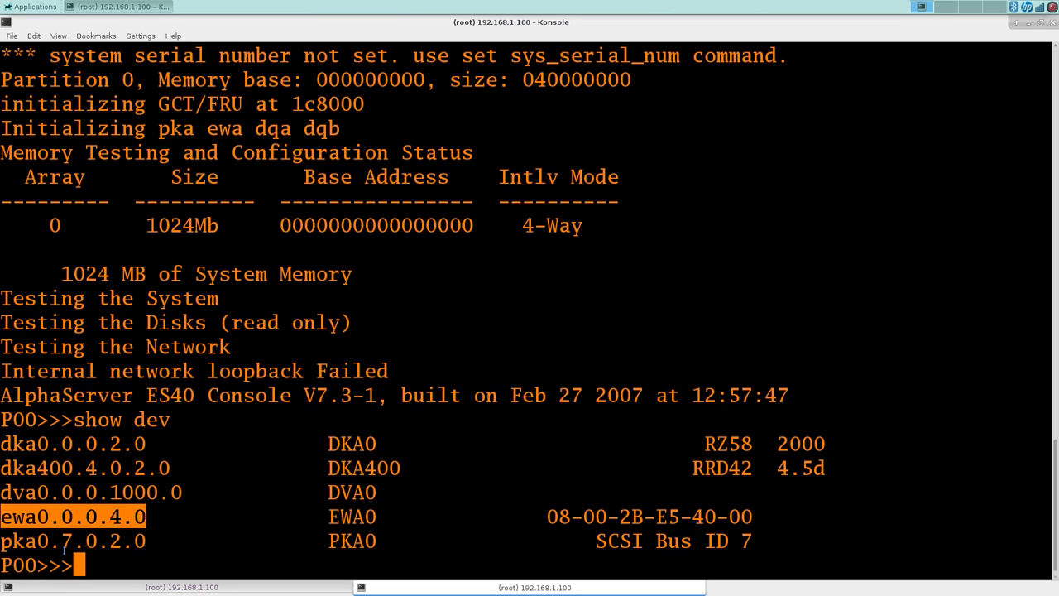
{"action": "type", "text": "bp"}
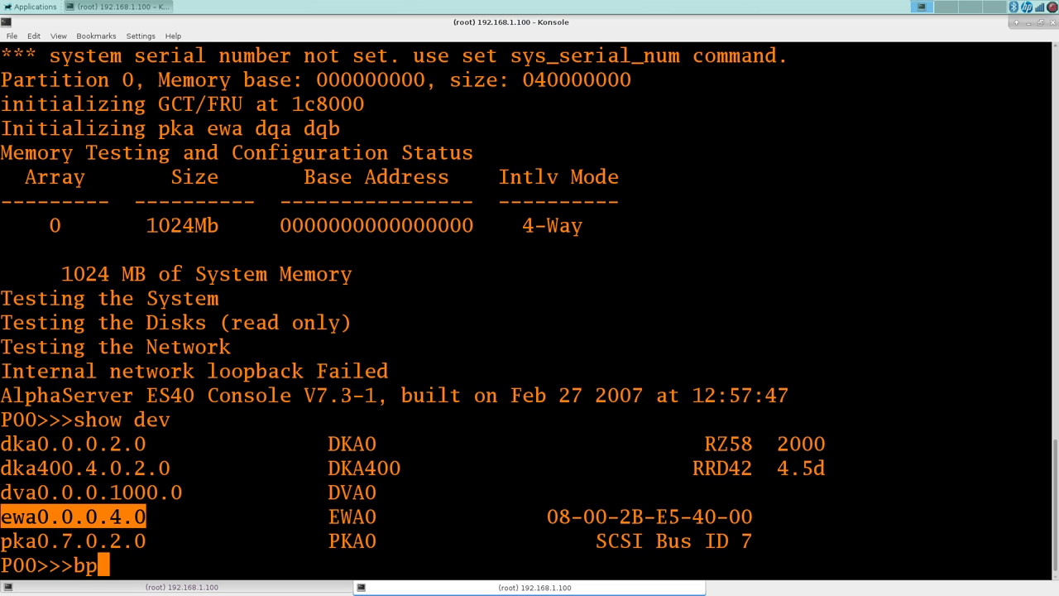
{"action": "type", "text": "oot dka400"}
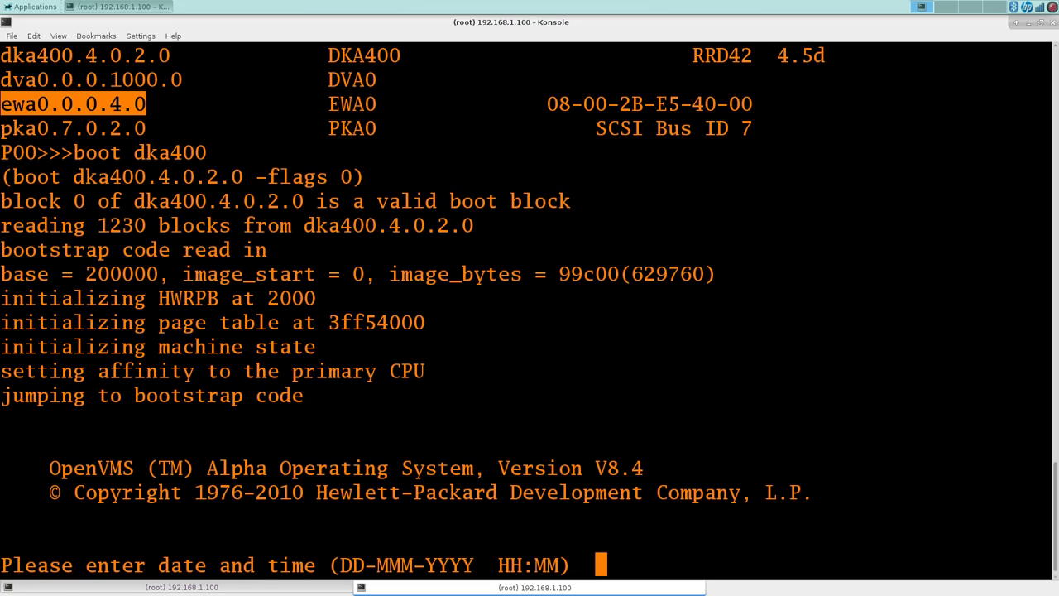
{"action": "key", "text": "Return"}
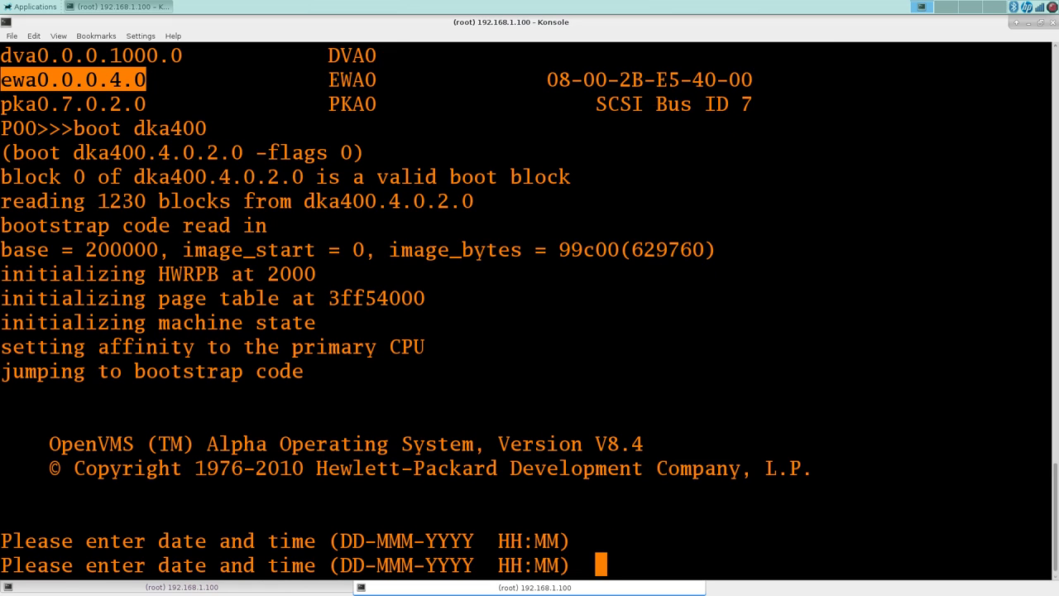